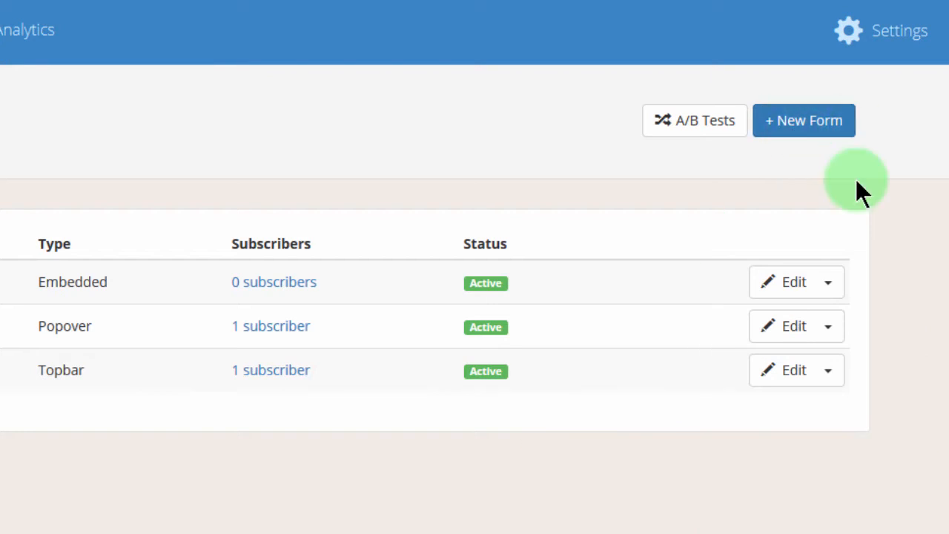
Start a new form and choose Scrollbox as its type
{"action": "left_click", "coordinate": [804, 120]}
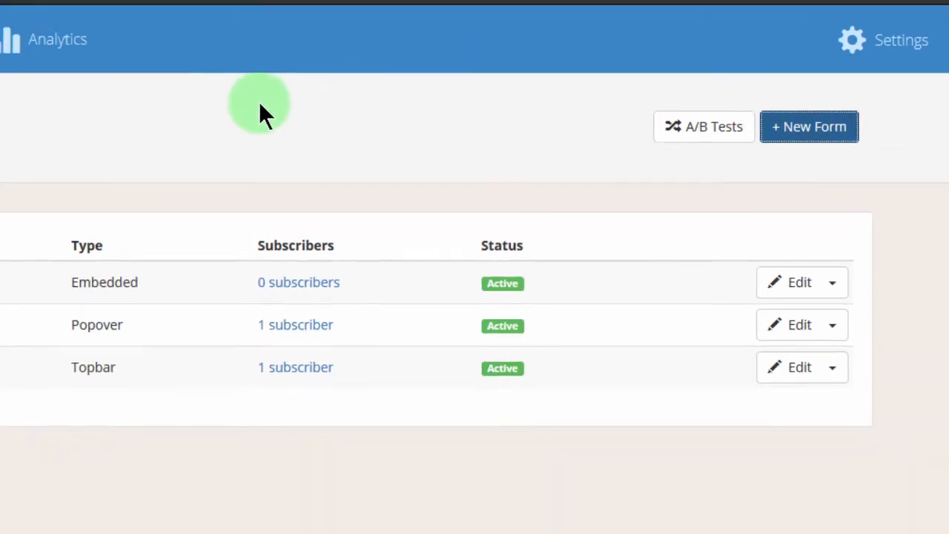
{"action": "left_click", "coordinate": [810, 126]}
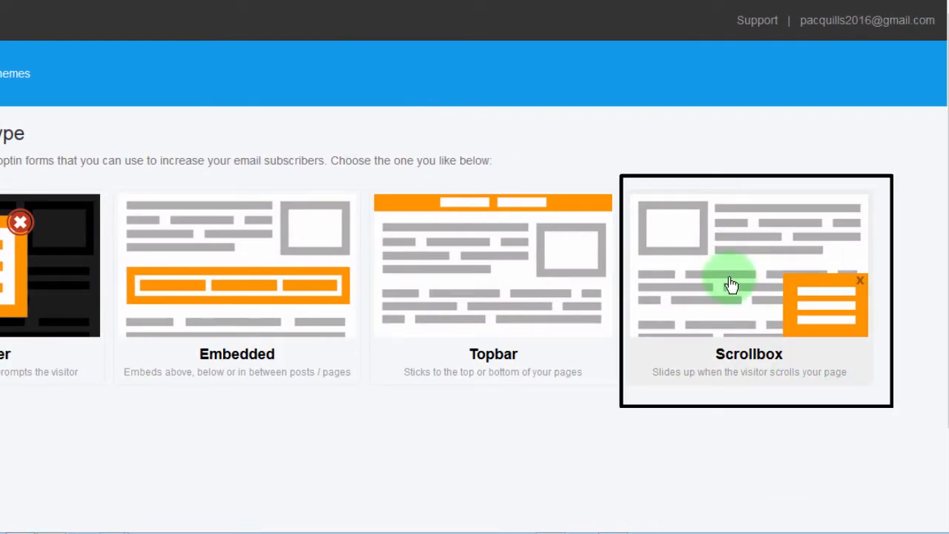
{"action": "left_click", "coordinate": [754, 289]}
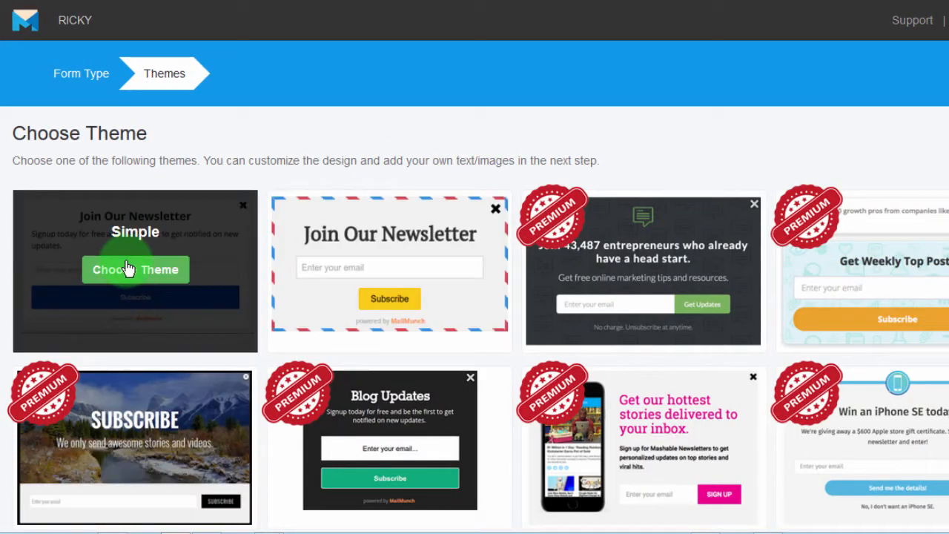
Choose the Simple theme and title the form ScroolBOx
{"action": "left_click", "coordinate": [135, 270]}
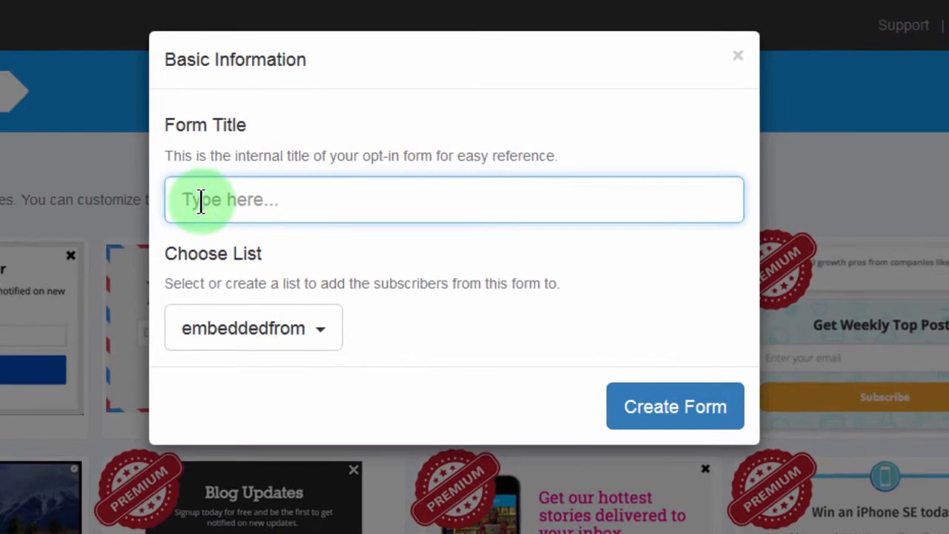
{"action": "type", "text": "S"}
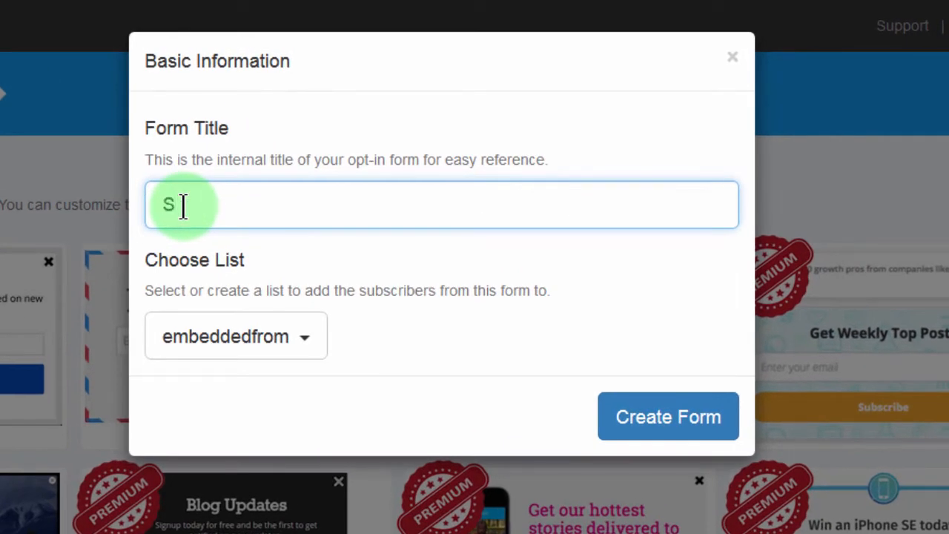
{"action": "type", "text": "croolBO"}
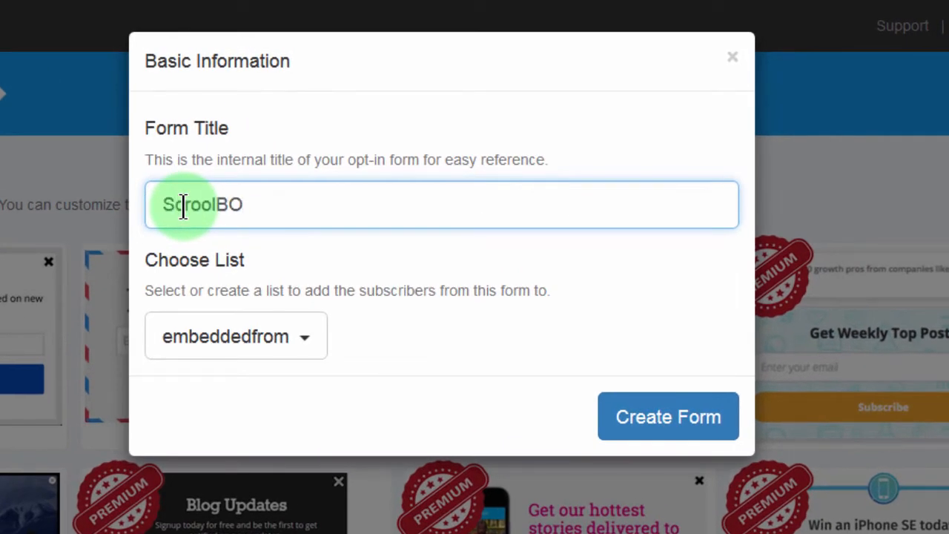
{"action": "type", "text": "x"}
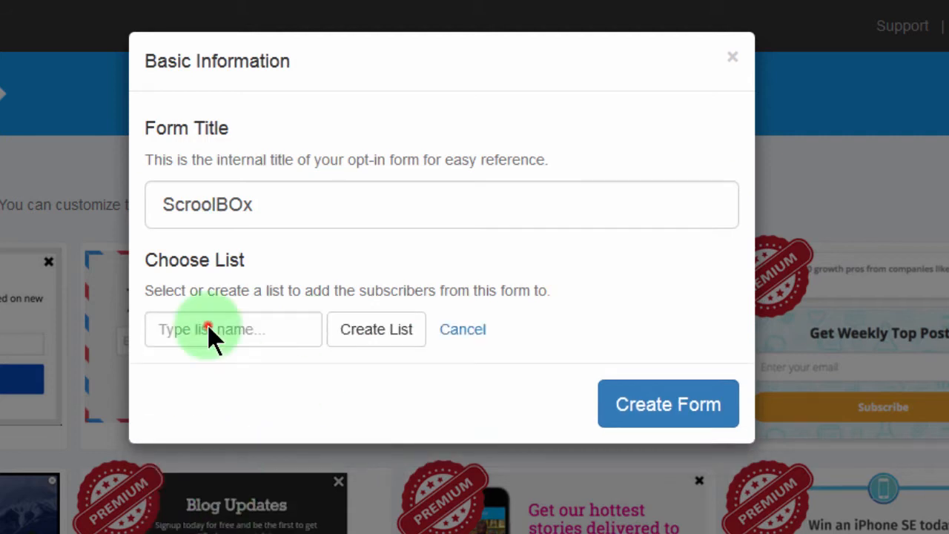
Create a new subscriber list named scrollboxlist and create the form
{"action": "type", "text": "s"}
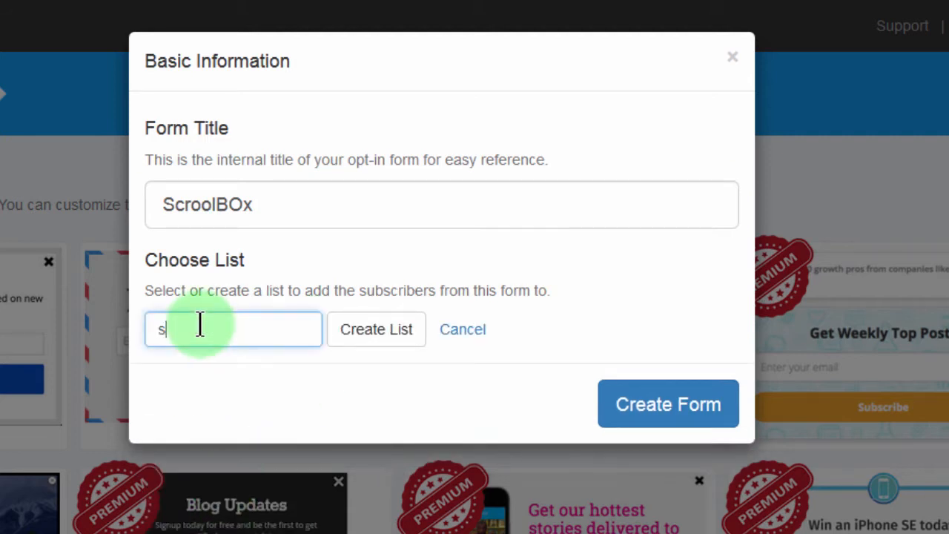
{"action": "type", "text": "crollboxlist"}
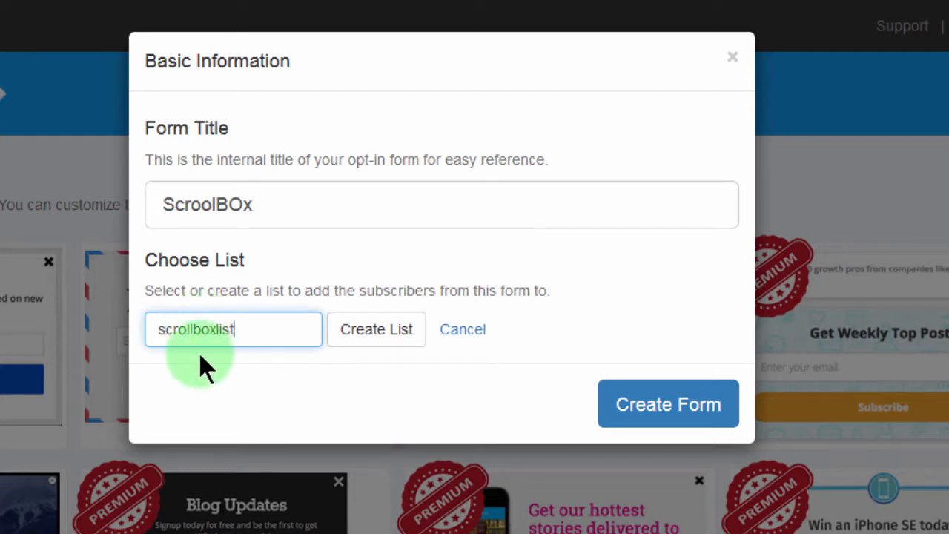
{"action": "left_click", "coordinate": [376, 329]}
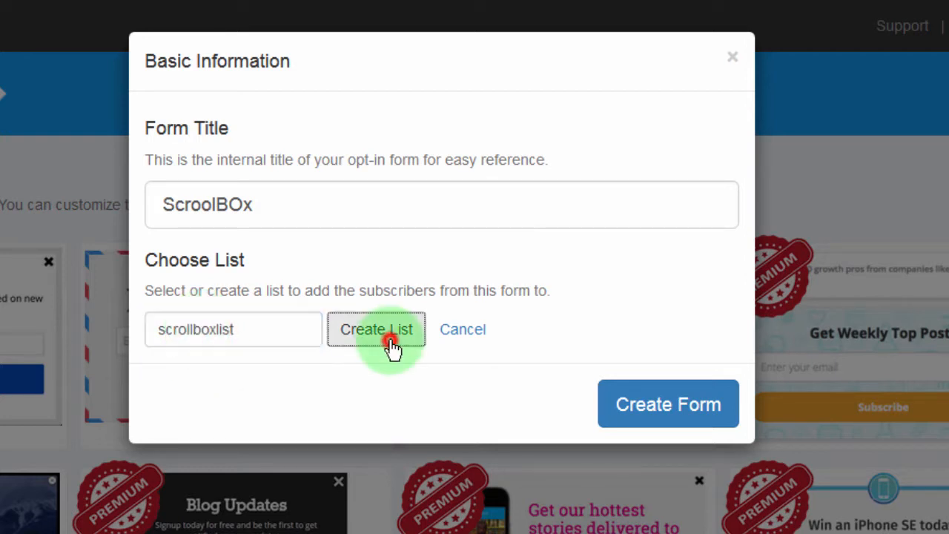
{"action": "left_click", "coordinate": [376, 329]}
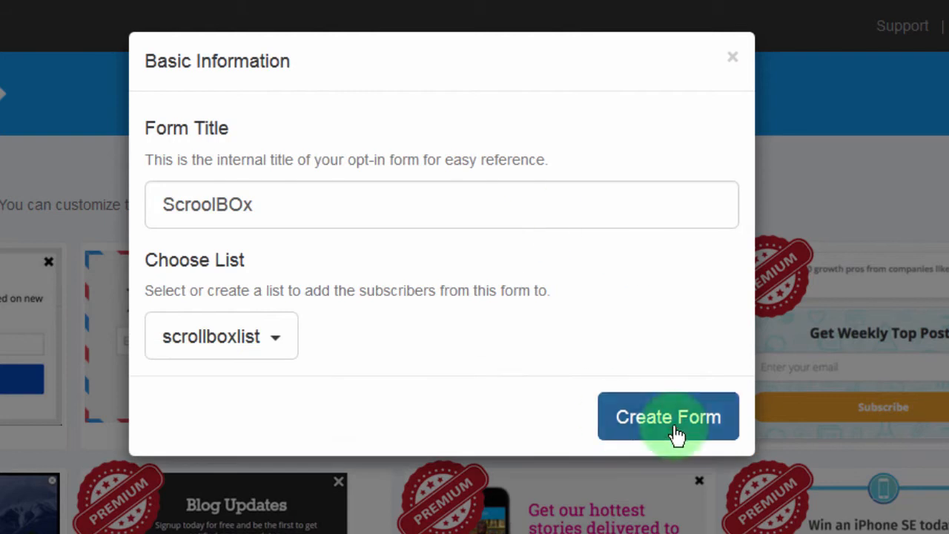
{"action": "left_click", "coordinate": [667, 415]}
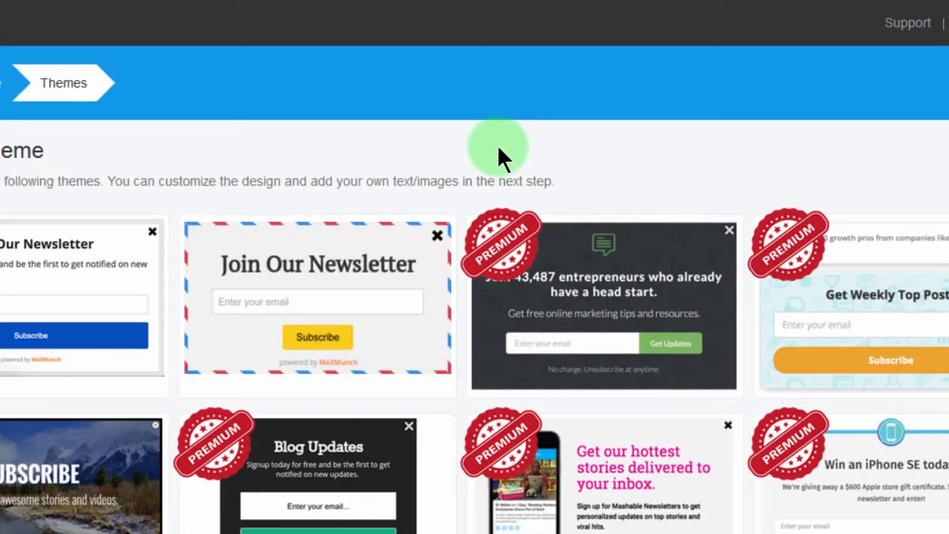
Set the headline to 'Join My courses on SKillShare for FREE'
{"action": "left_click", "coordinate": [317, 304]}
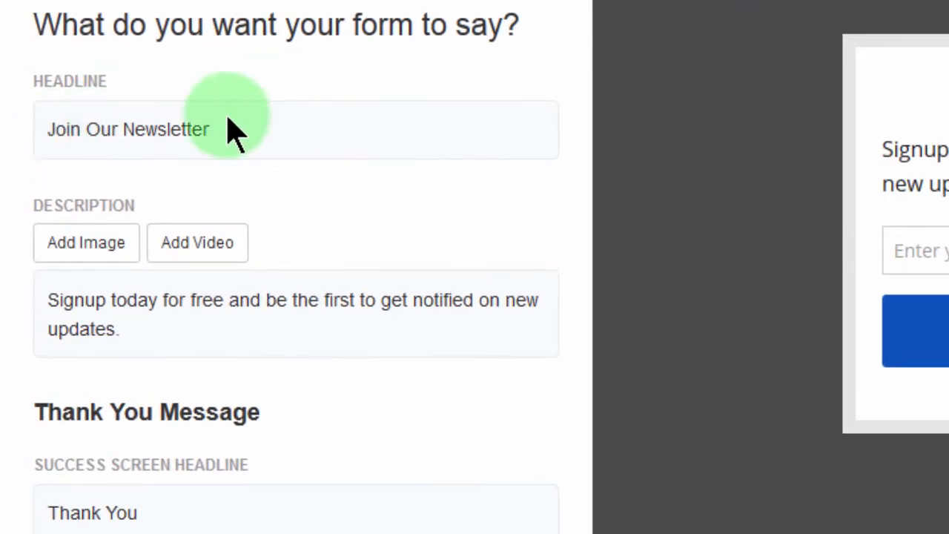
{"action": "mouse_move", "coordinate": [207, 96]}
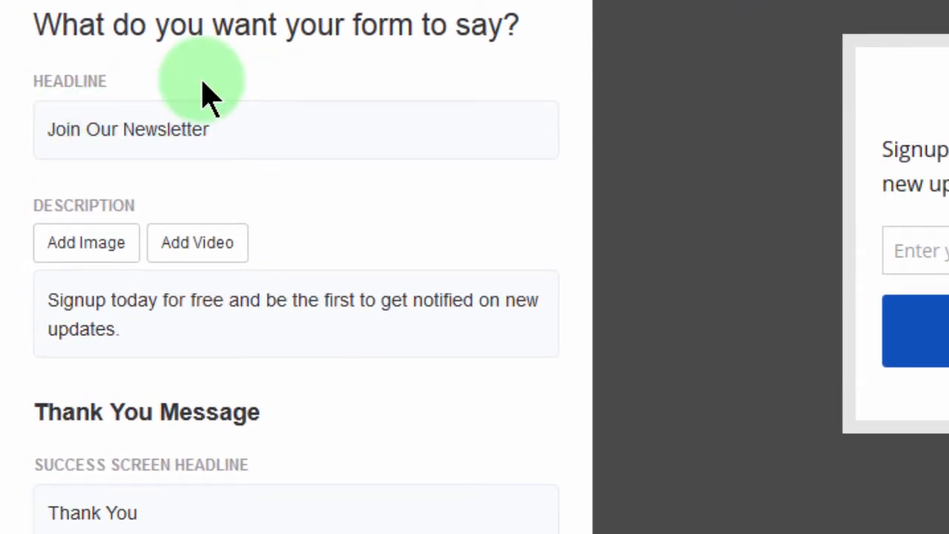
{"action": "left_click", "coordinate": [128, 129]}
{"action": "type", "text": "Join My"}
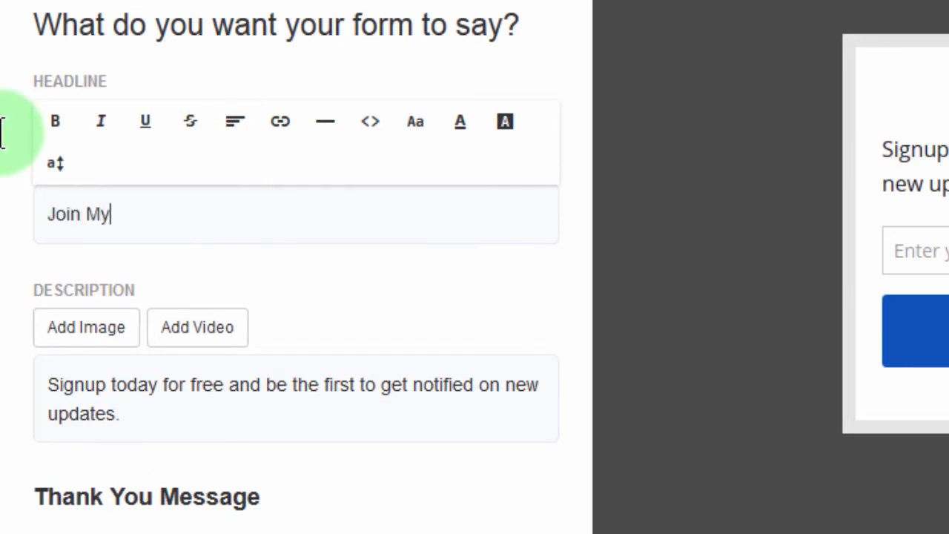
{"action": "type", "text": "courses"}
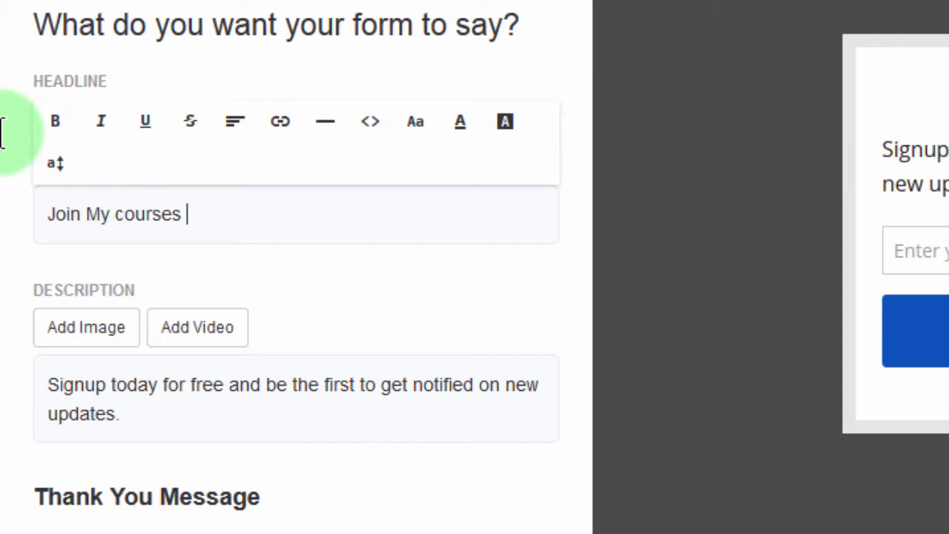
{"action": "type", "text": "on SKill"}
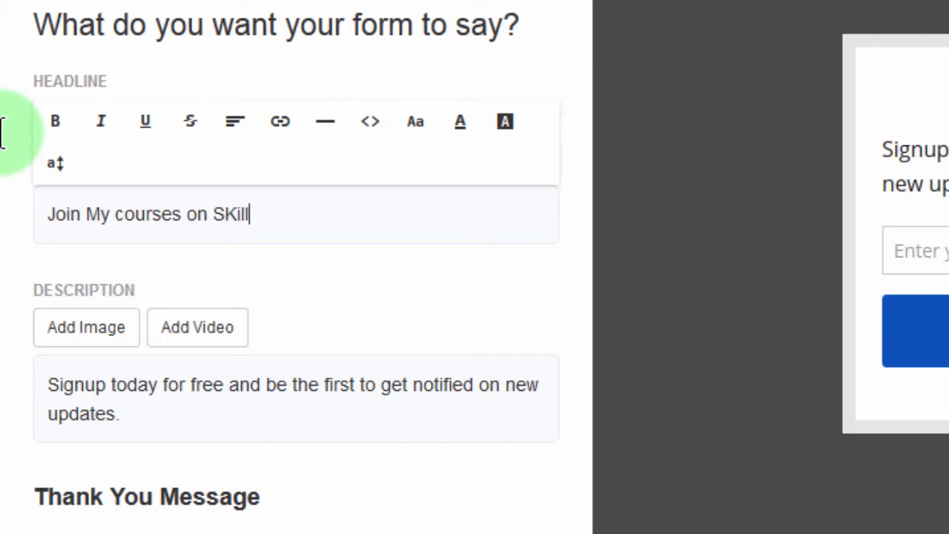
{"action": "type", "text": "Share for"}
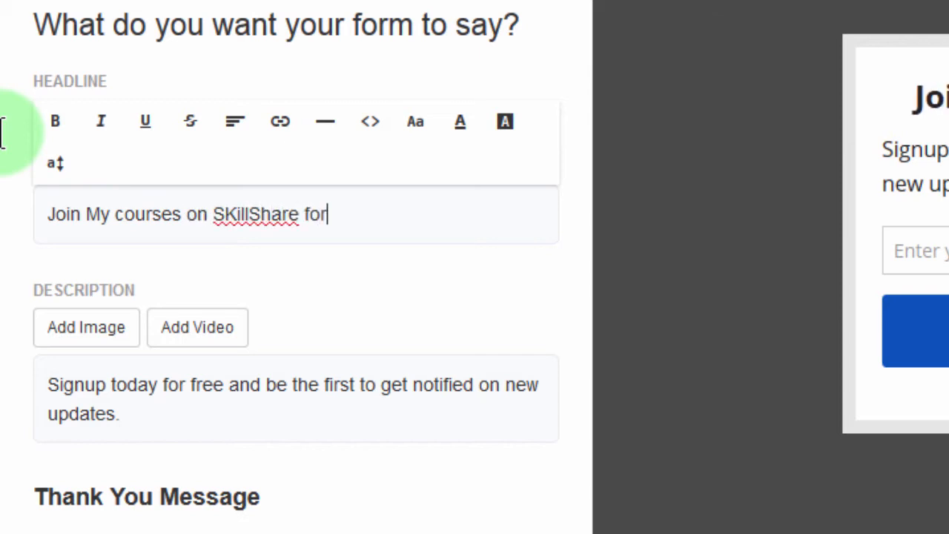
{"action": "type", "text": "FREE"}
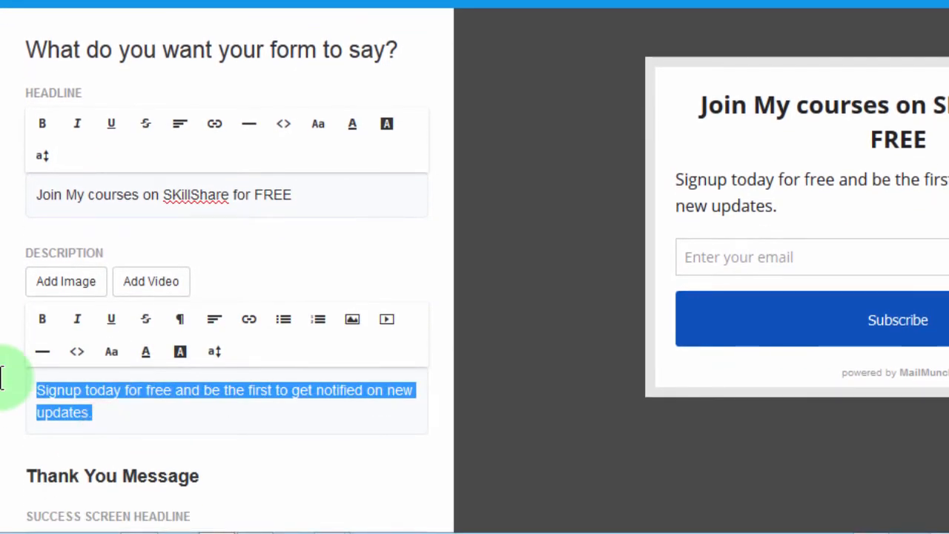
Set the description to 'Join them ALL'
{"action": "type", "text": "o"}
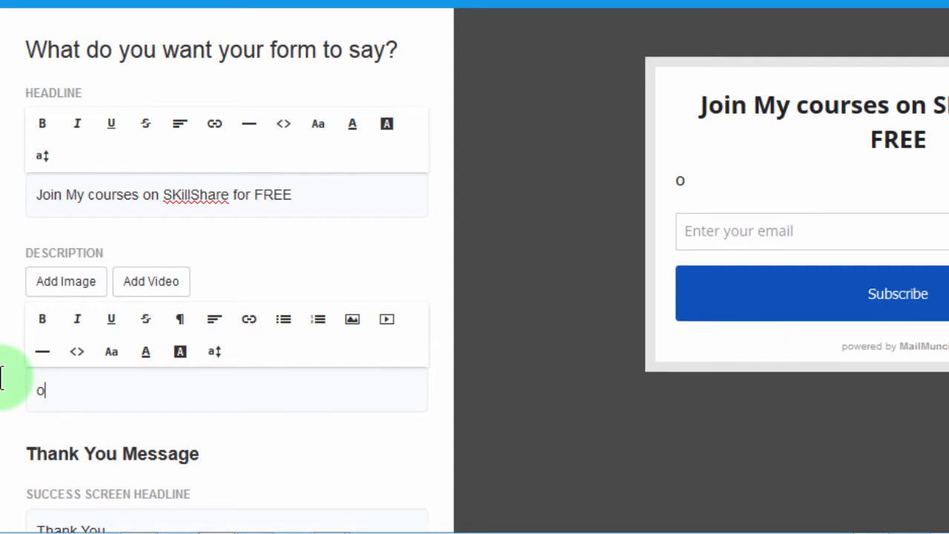
{"action": "type", "text": "in them A"}
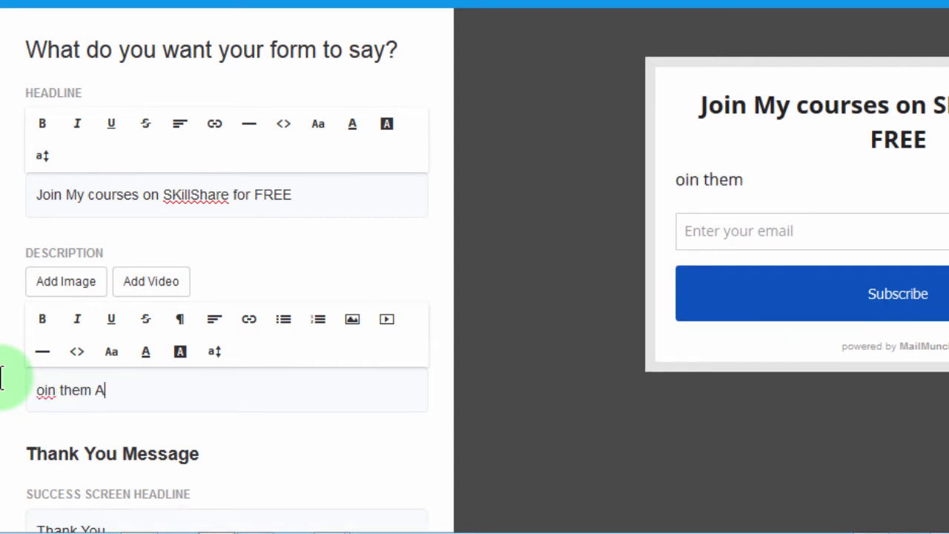
{"action": "type", "text": "LL"}
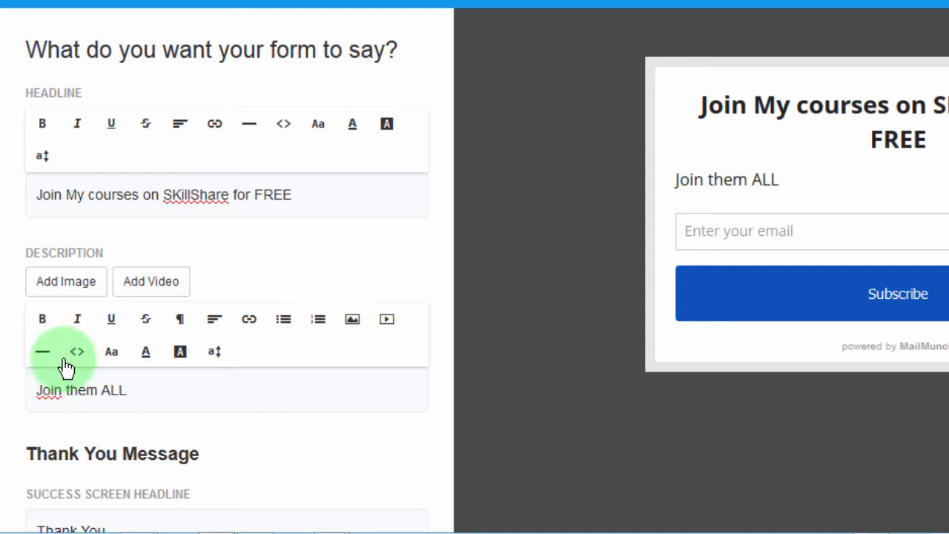
Set the success headline to 'Thanks. Get all free links here.'
{"action": "scroll", "scroll_direction": "down", "scroll_amount": 3}
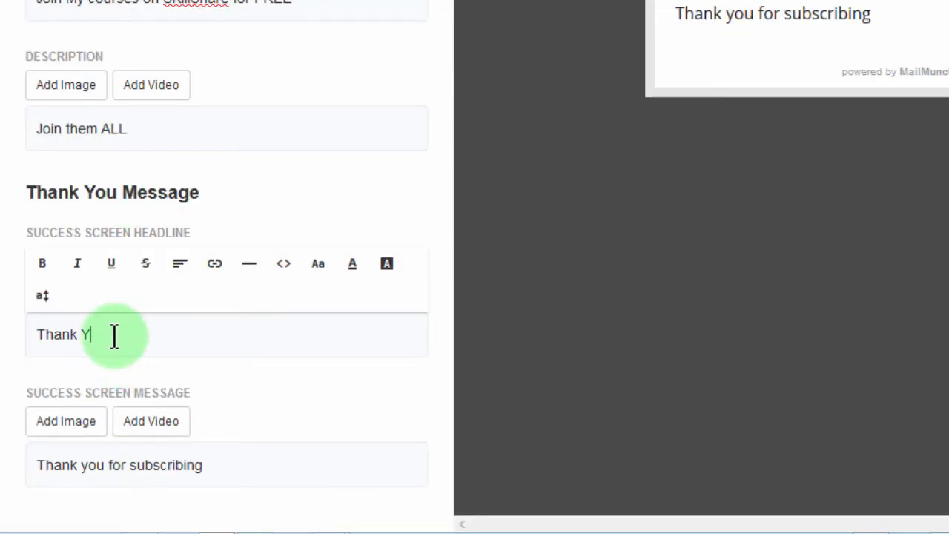
{"action": "type", "text": "Thanks."}
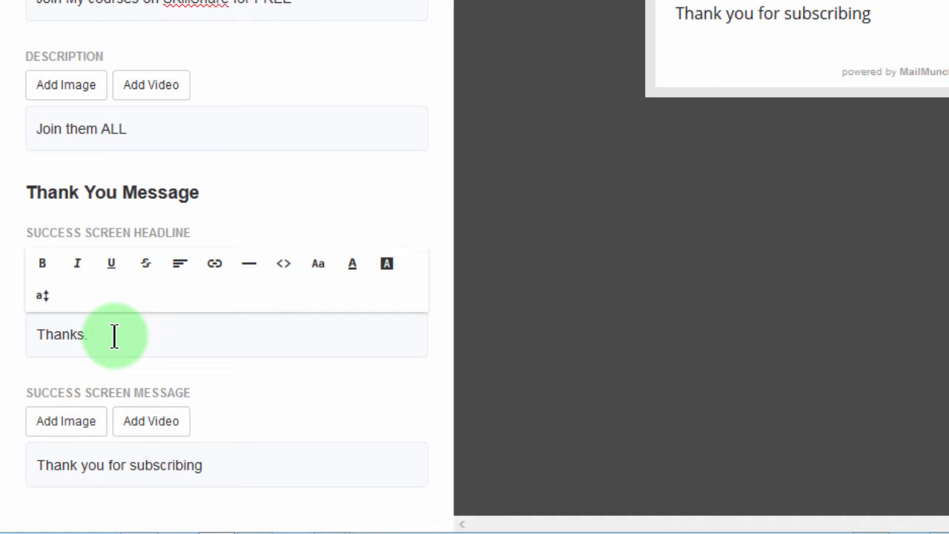
{"action": "type", "text": "Get all"}
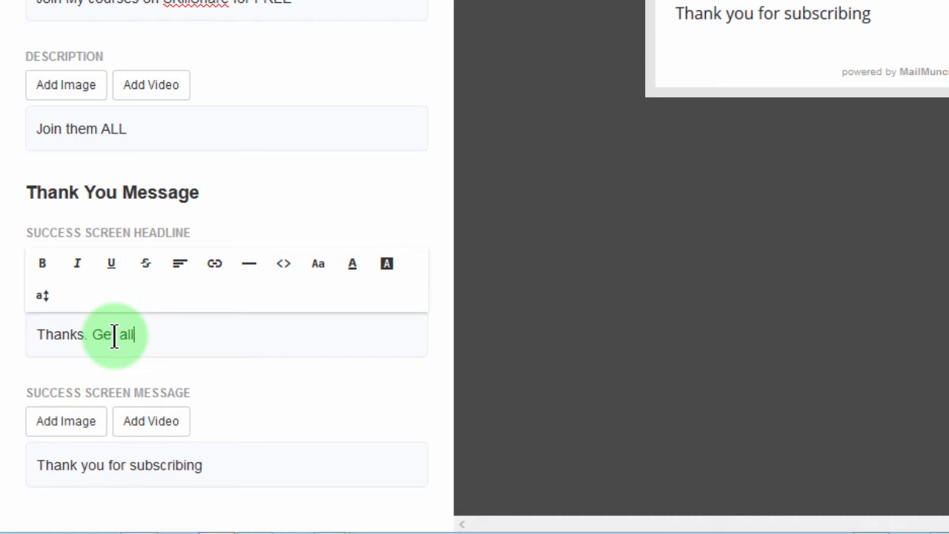
{"action": "type", "text": "free links here ."}
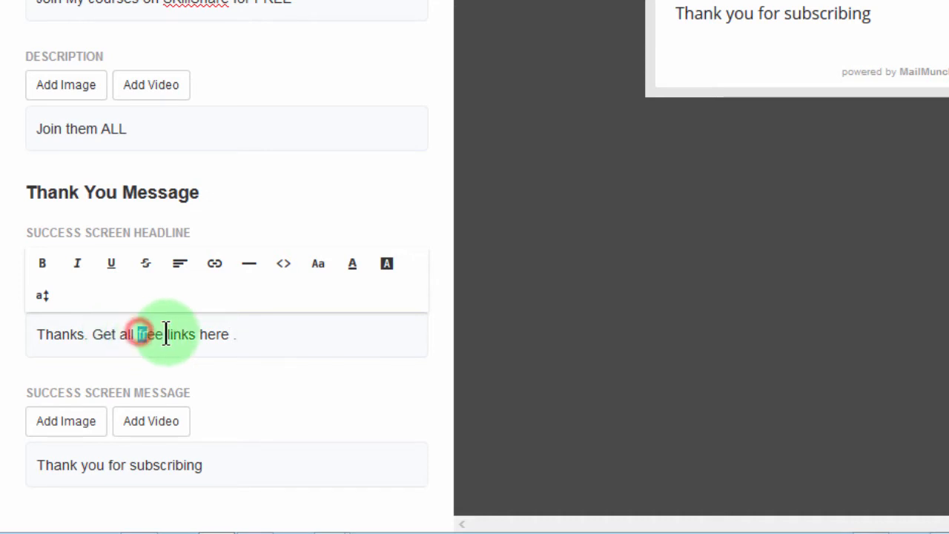
Link the words 'free links here' to bizanosa.com/abc
{"action": "left_click", "coordinate": [214, 264]}
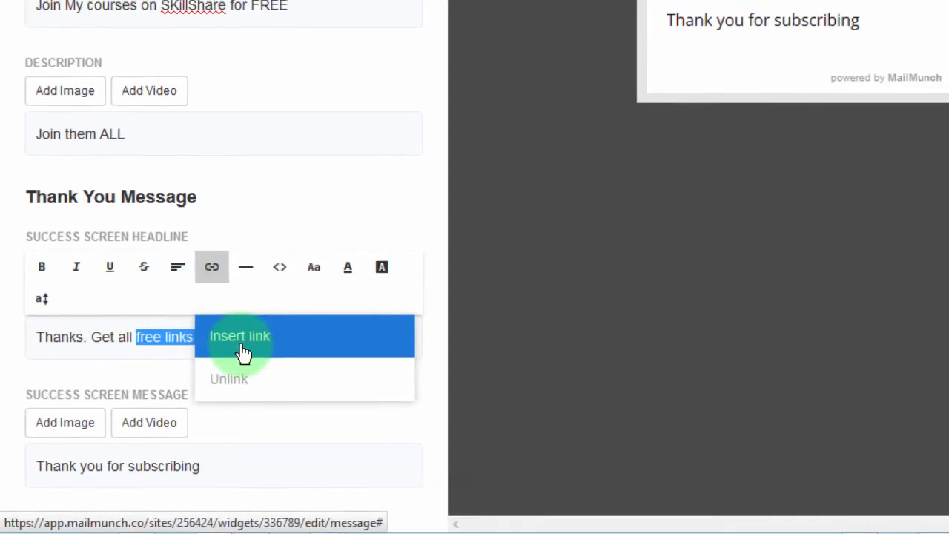
{"action": "left_click", "coordinate": [240, 335]}
{"action": "type", "text": "http://bizanosa.com/abc"}
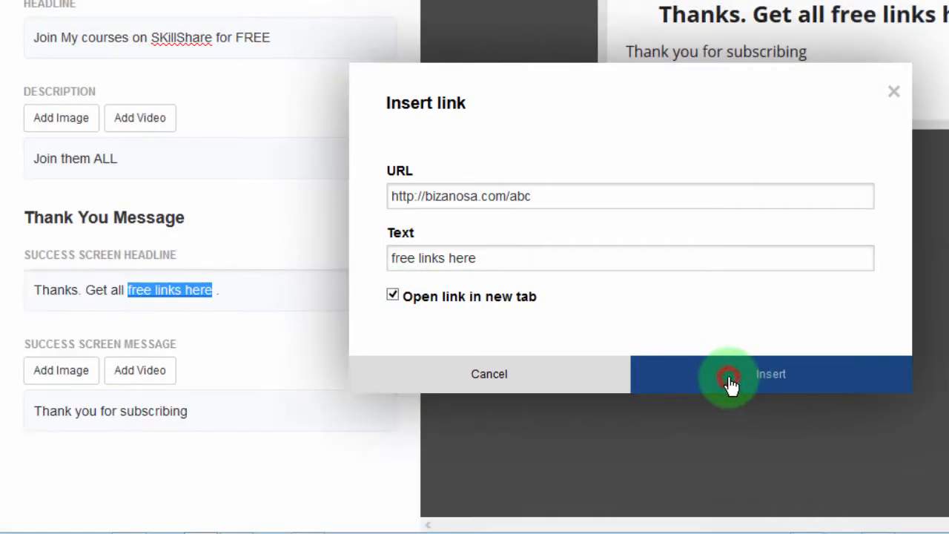
{"action": "left_click", "coordinate": [771, 373]}
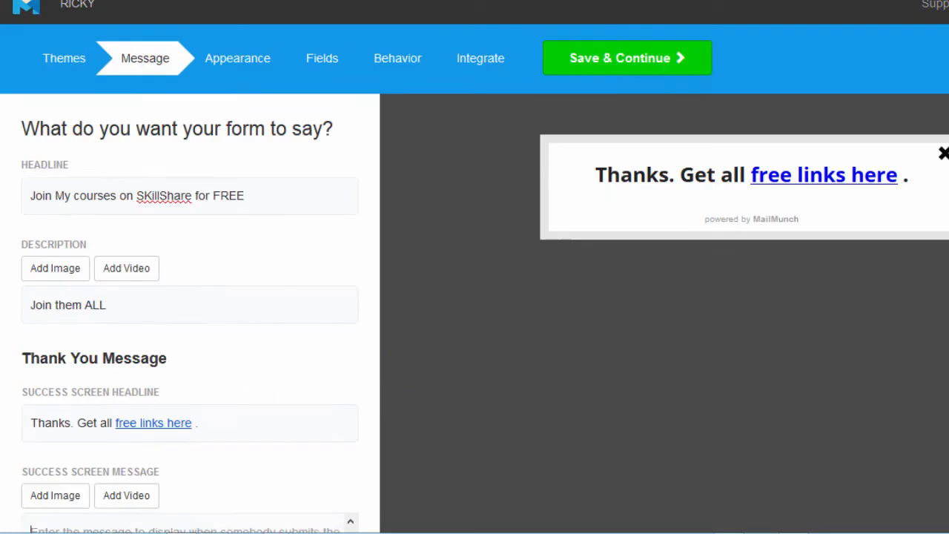
Make the submit button background grey (787A7D)
{"action": "left_click", "coordinate": [237, 58]}
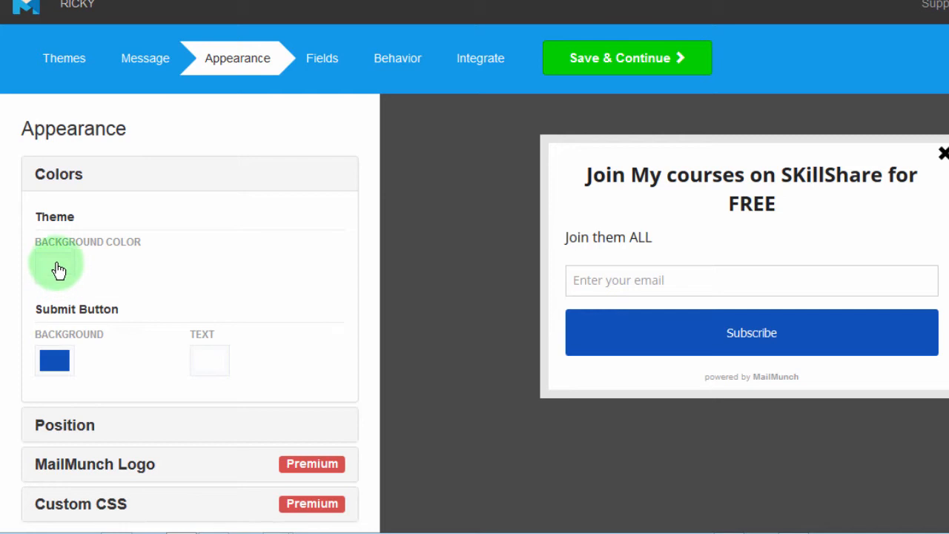
{"action": "left_click", "coordinate": [53, 362]}
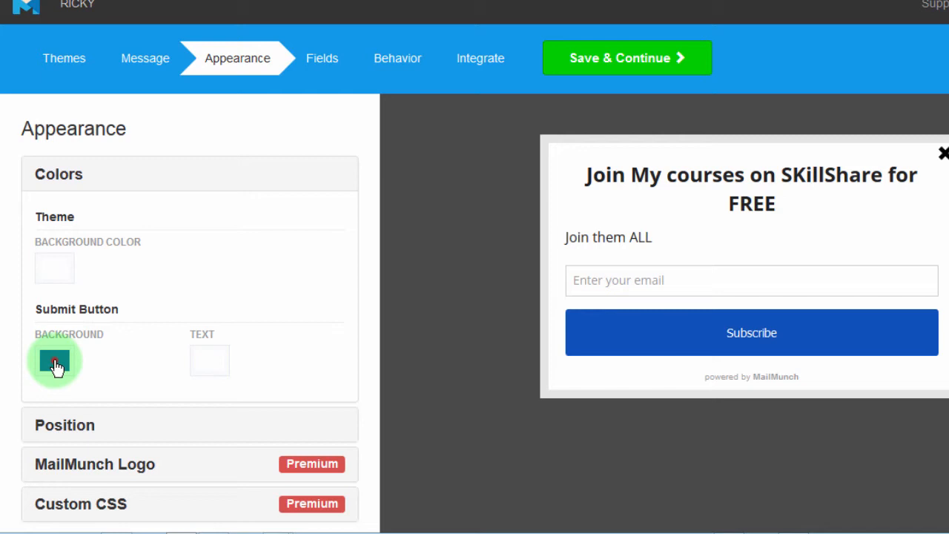
{"action": "left_click", "coordinate": [54, 360]}
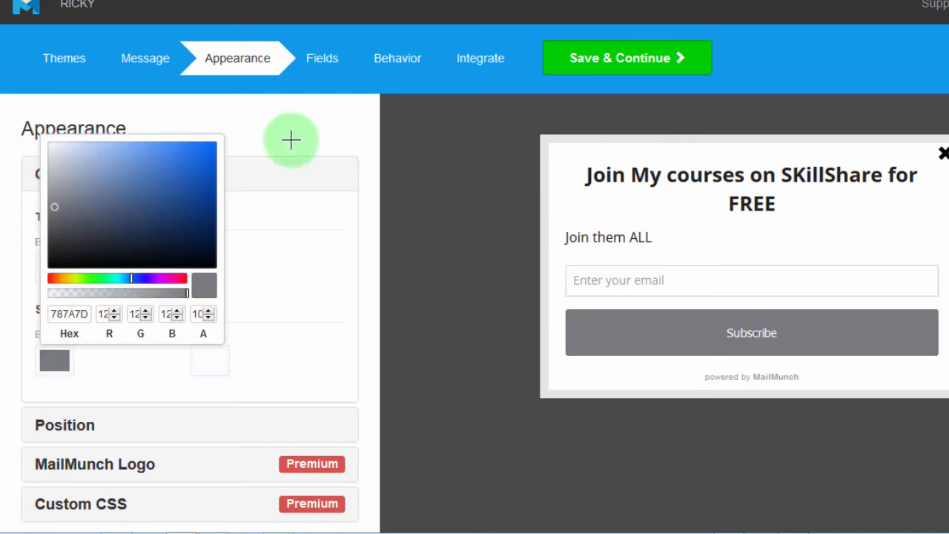
{"action": "left_click", "coordinate": [311, 215]}
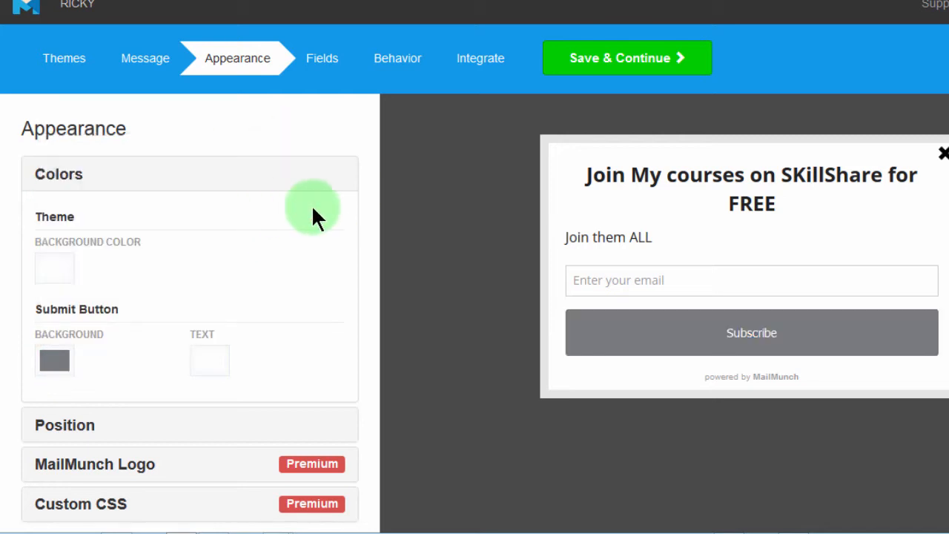
{"action": "mouse_move", "coordinate": [200, 319]}
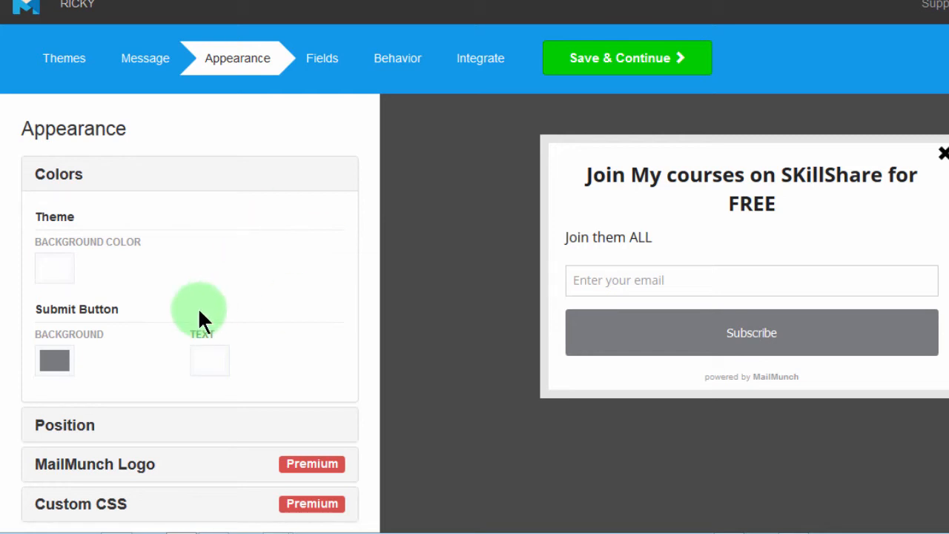
{"action": "mouse_move", "coordinate": [841, 318]}
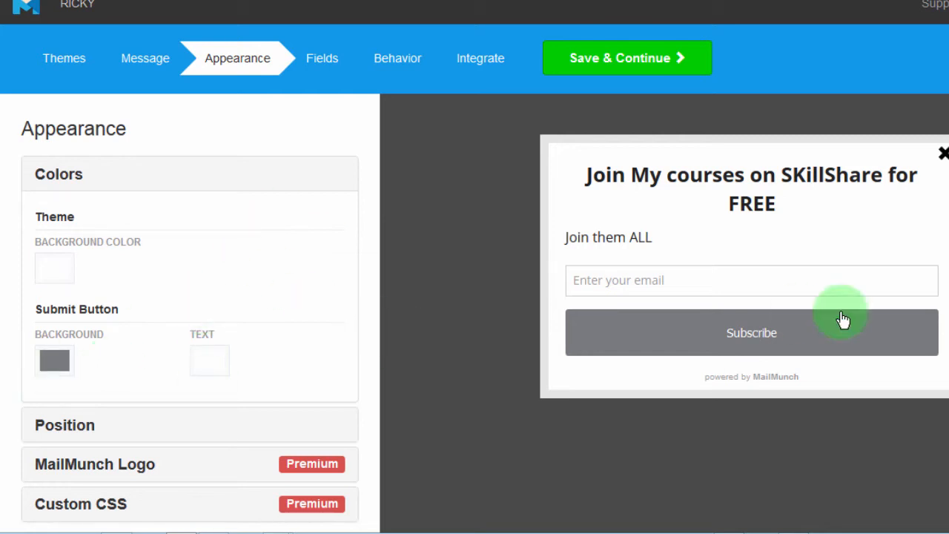
Position the scroll box on the left side of the screen
{"action": "scroll", "scroll_direction": "down", "scroll_amount": 3}
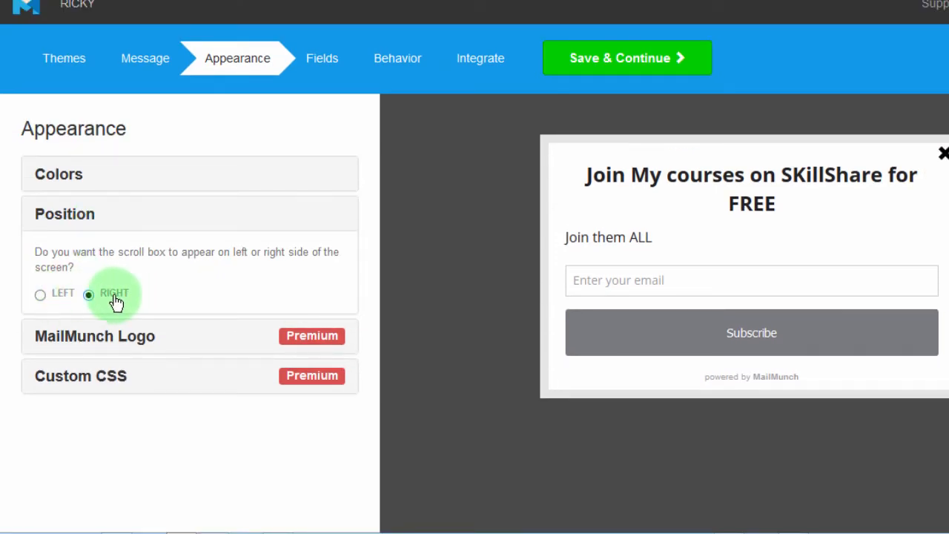
{"action": "left_click", "coordinate": [40, 293]}
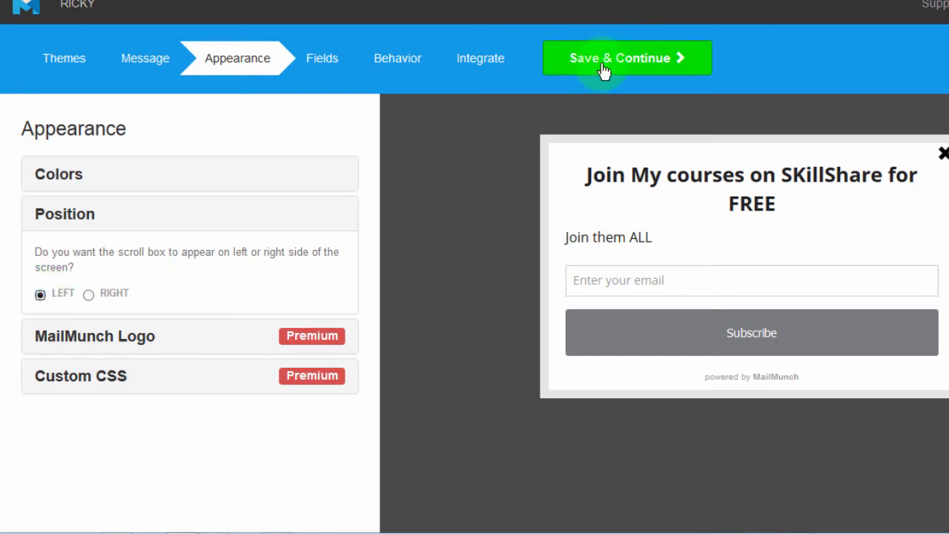
Save appearance and change the button text to 'Get Them ALL'
{"action": "left_click", "coordinate": [626, 58]}
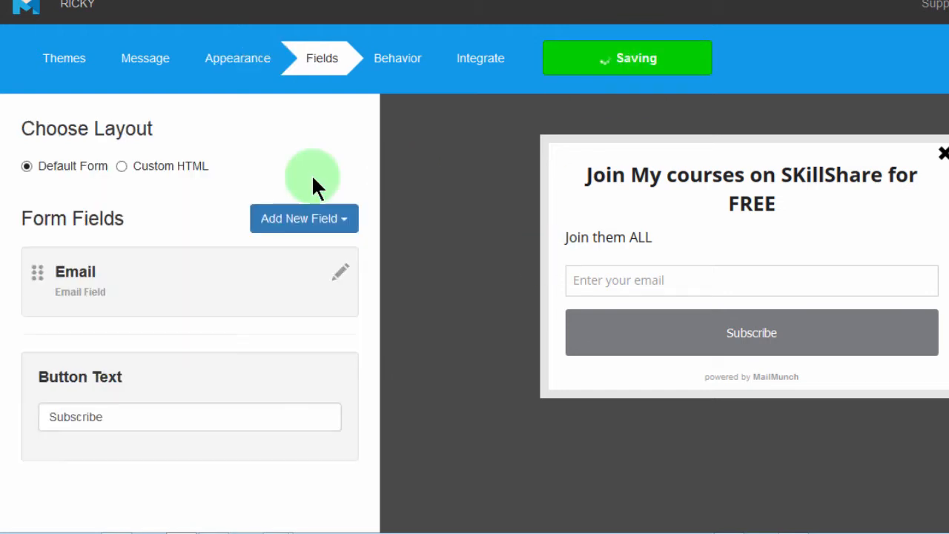
{"action": "mouse_move", "coordinate": [160, 289]}
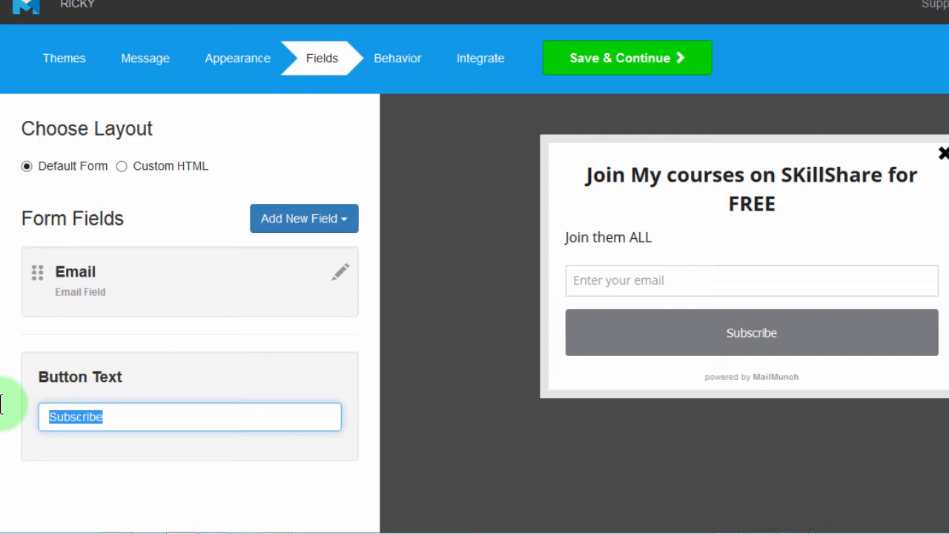
{"action": "type", "text": "Get"}
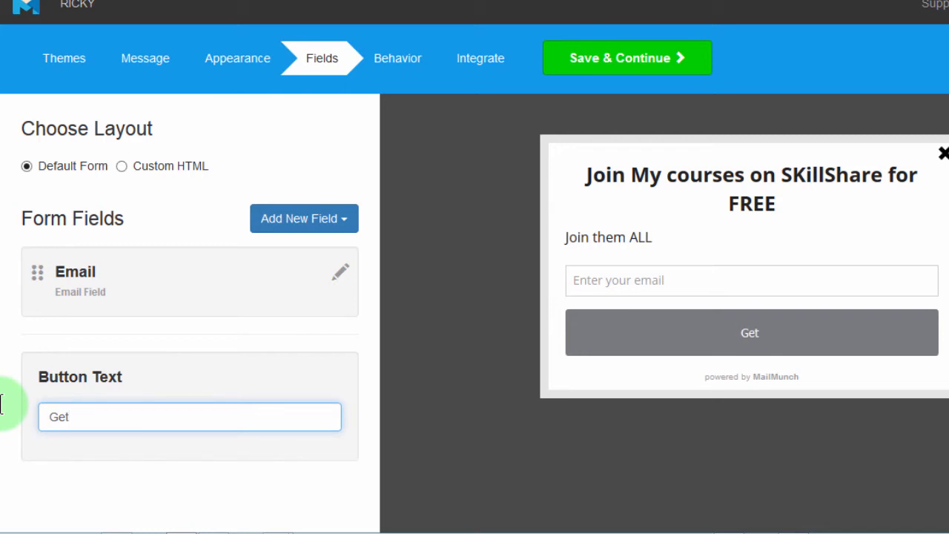
{"action": "type", "text": "T"}
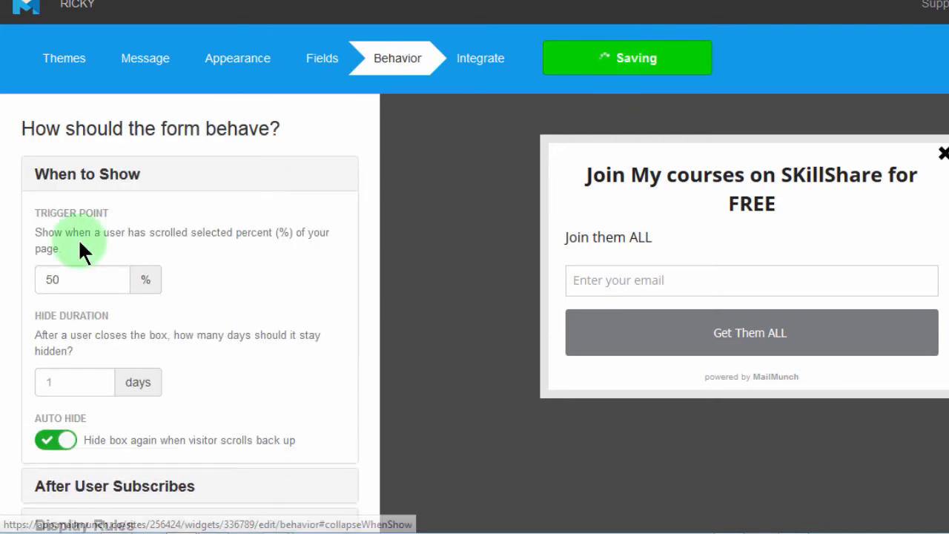
{"action": "mouse_move", "coordinate": [229, 252]}
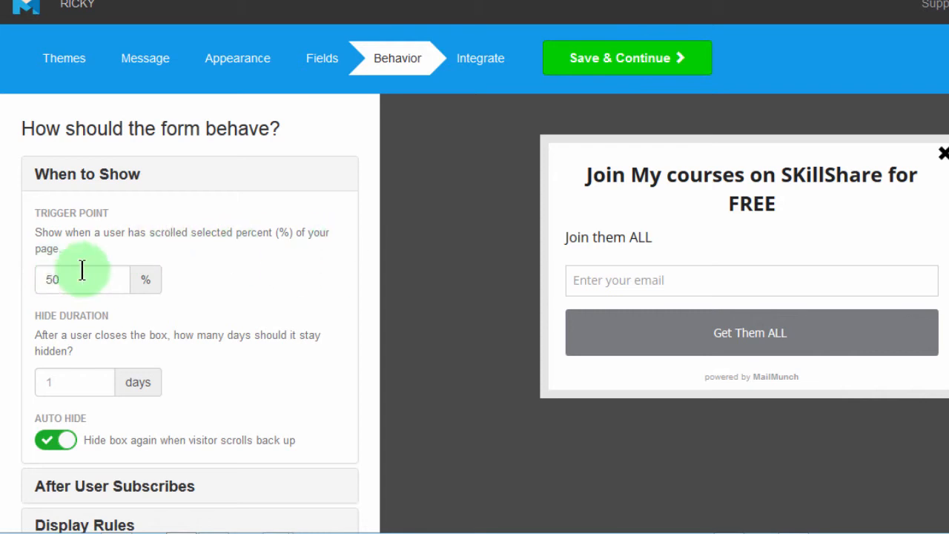
{"action": "mouse_move", "coordinate": [210, 200]}
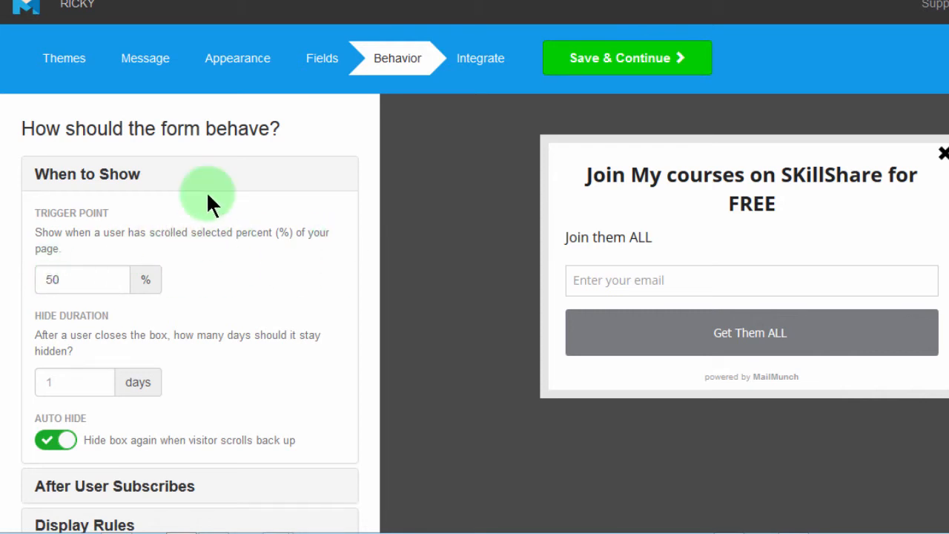
{"action": "mouse_move", "coordinate": [225, 223]}
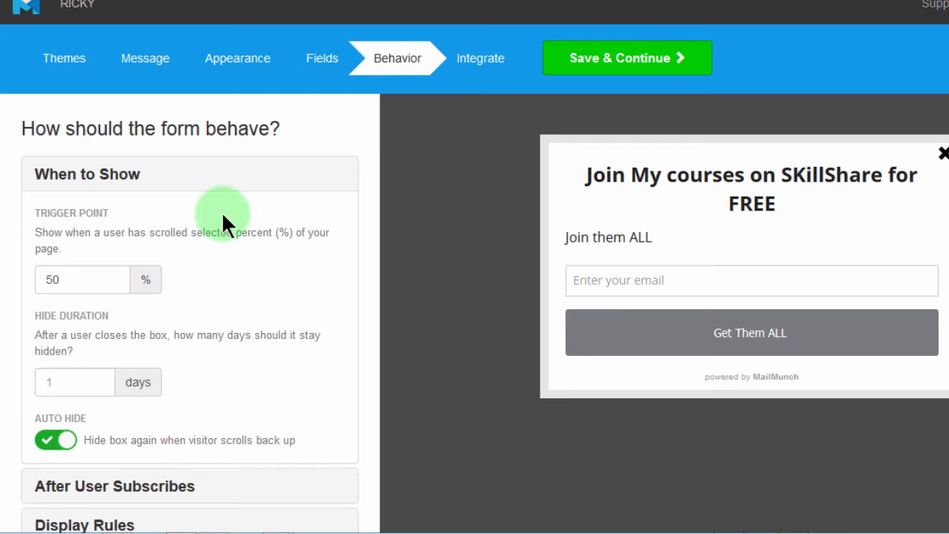
{"action": "mouse_move", "coordinate": [234, 259]}
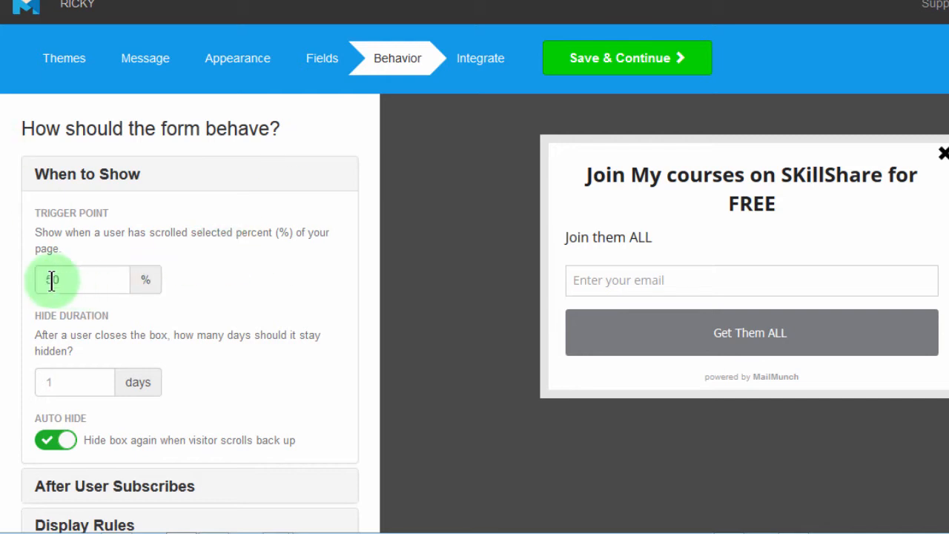
Set the trigger point to 50% page scroll
{"action": "type", "text": "50"}
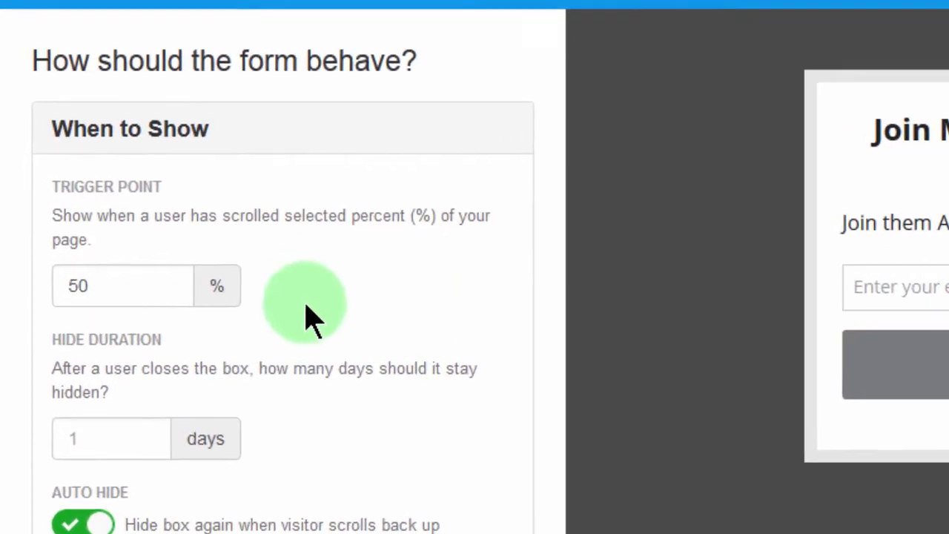
{"action": "scroll", "scroll_direction": "down", "scroll_amount": 3}
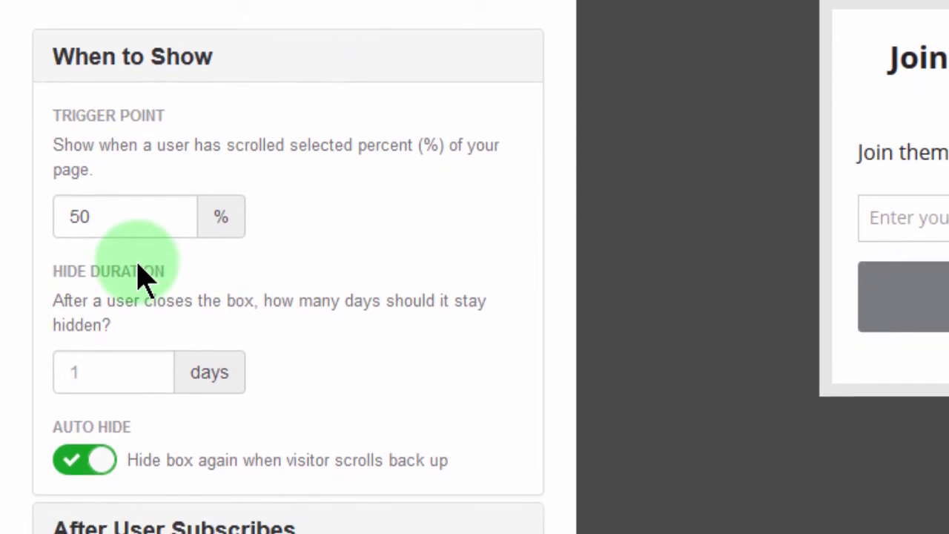
{"action": "scroll", "scroll_direction": "down", "scroll_amount": 3}
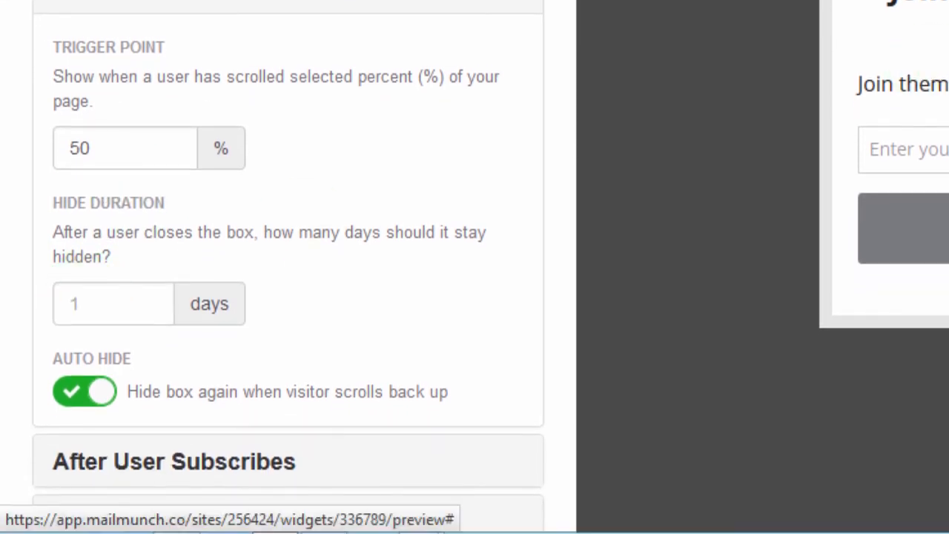
Set the hide duration to 4 days after closing
{"action": "left_click", "coordinate": [112, 303]}
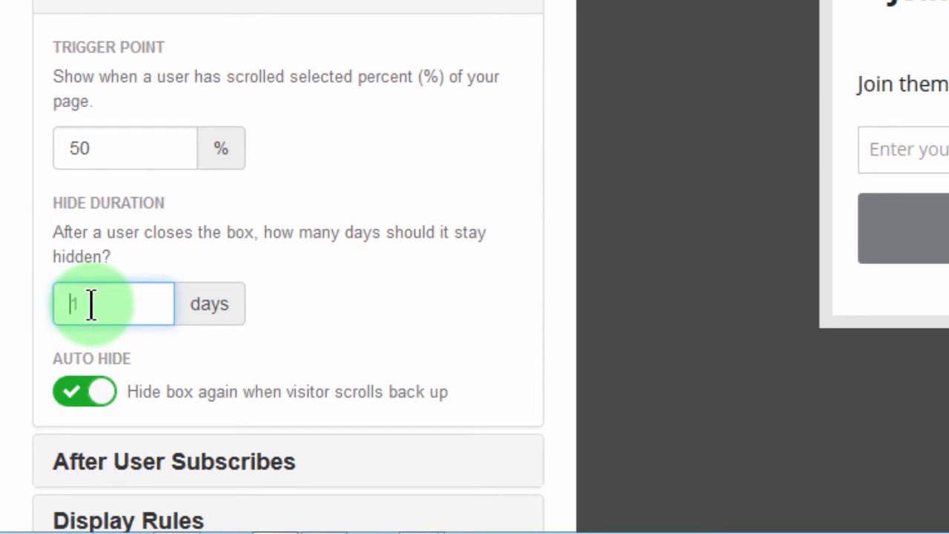
{"action": "type", "text": "4"}
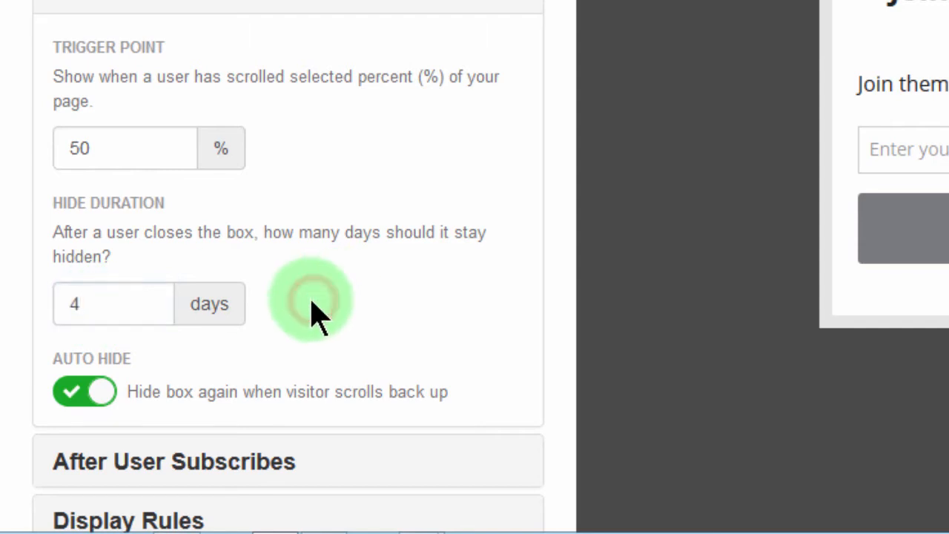
{"action": "scroll", "scroll_direction": "down", "scroll_amount": 3}
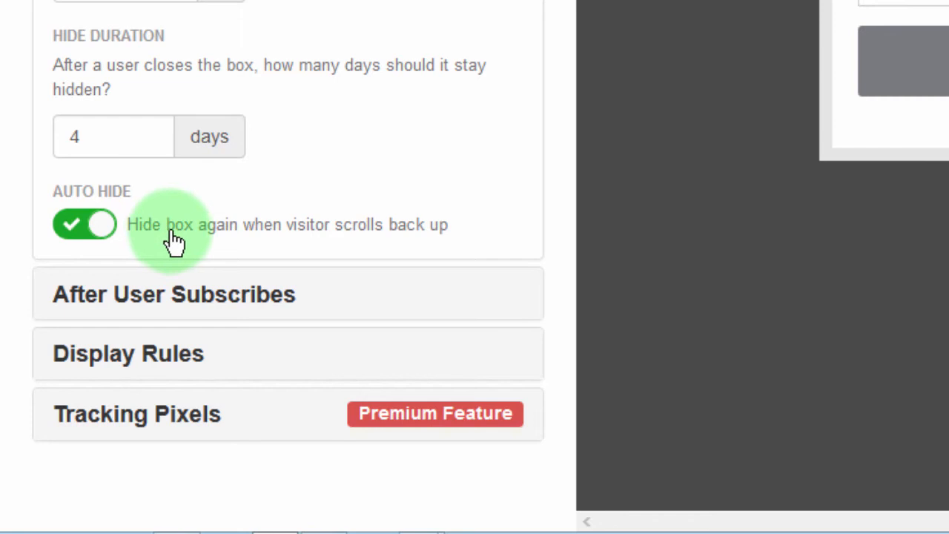
{"action": "mouse_move", "coordinate": [443, 236]}
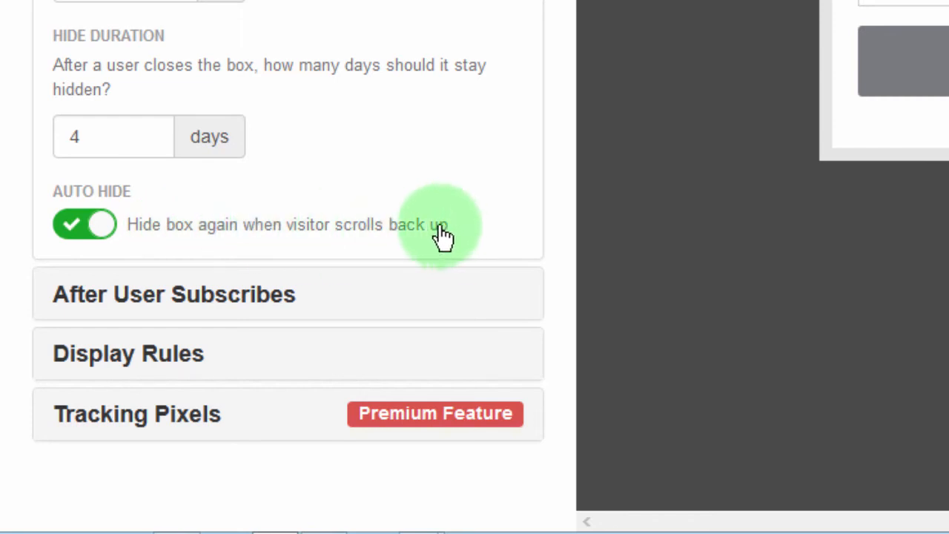
{"action": "mouse_move", "coordinate": [640, 418]}
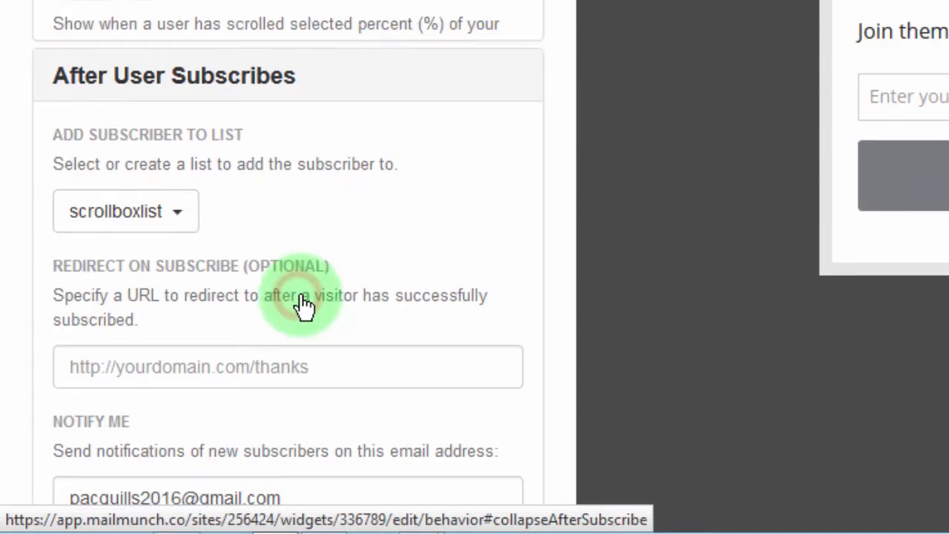
Expand After User Subscribes, confirming subscribers go to scrollboxlist
{"action": "scroll", "scroll_direction": "down", "scroll_amount": 3}
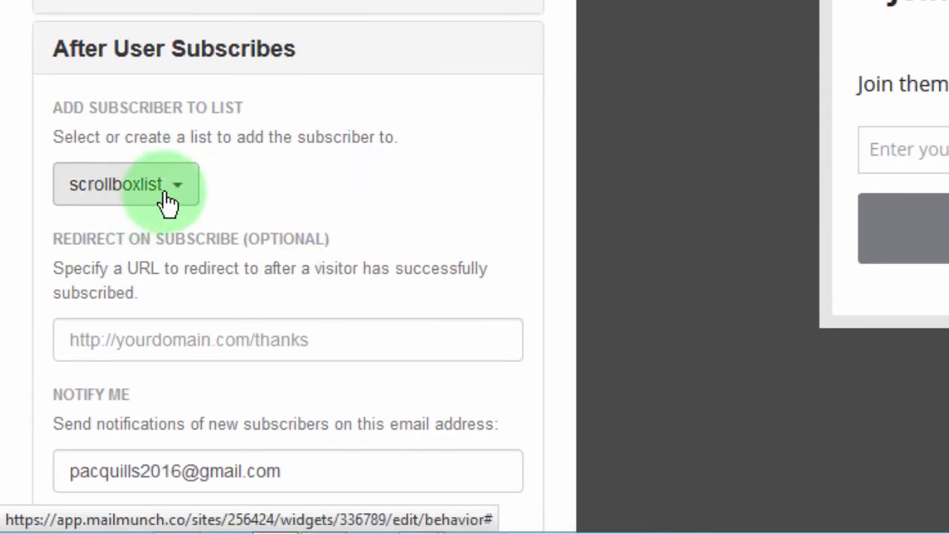
{"action": "mouse_move", "coordinate": [279, 195]}
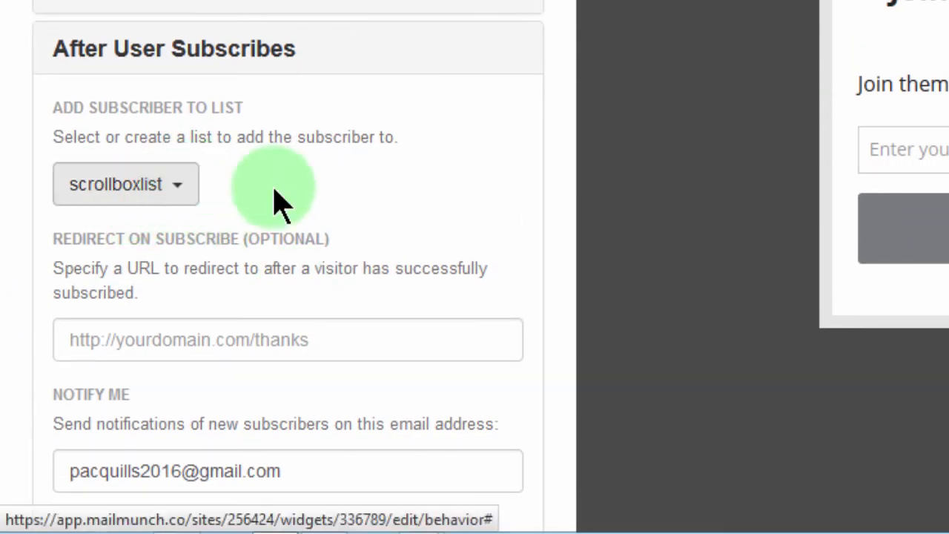
{"action": "left_click", "coordinate": [287, 340]}
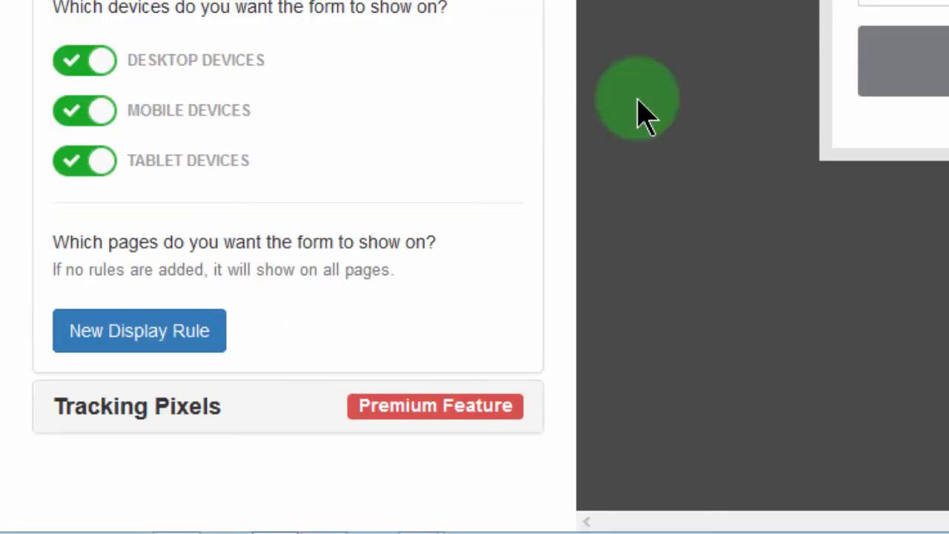
{"action": "mouse_move", "coordinate": [156, 171]}
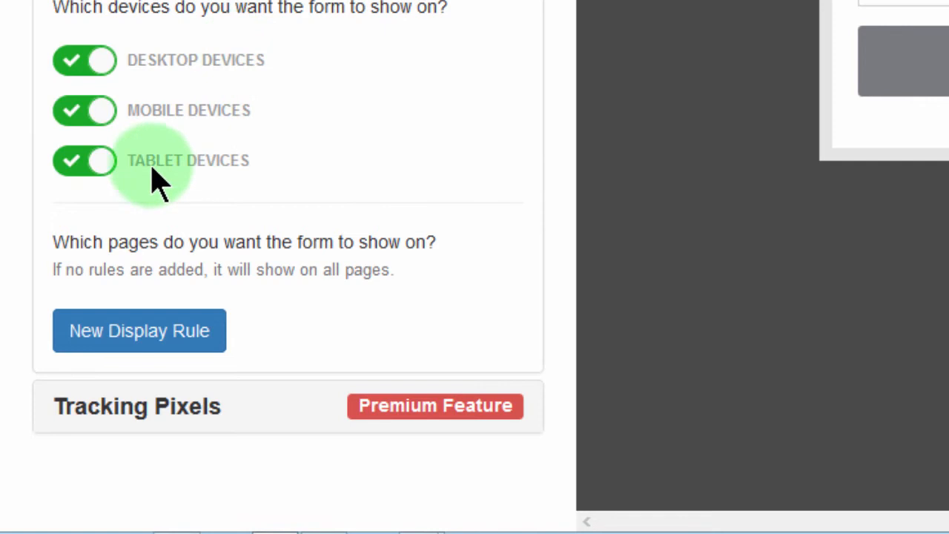
{"action": "mouse_move", "coordinate": [160, 66]}
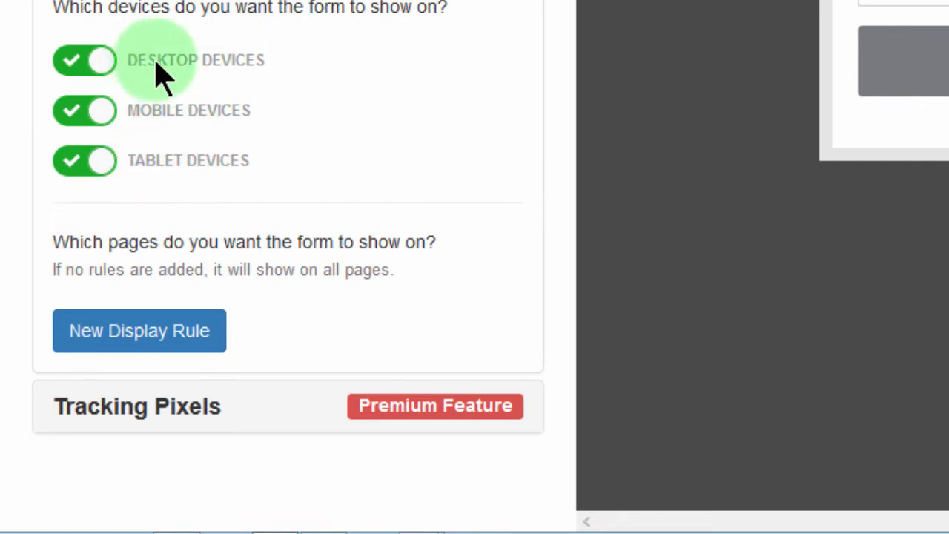
Disable the form on mobile devices
{"action": "left_click", "coordinate": [83, 110]}
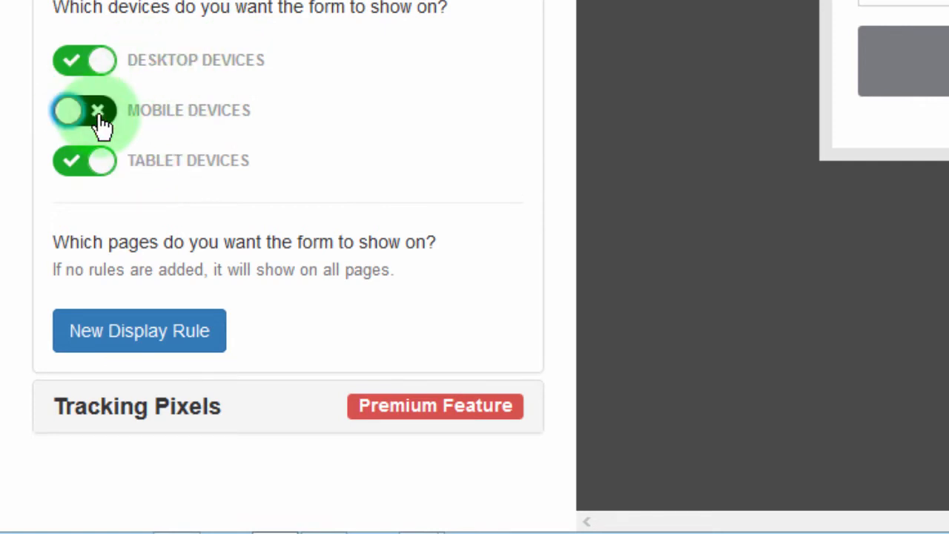
{"action": "left_click", "coordinate": [84, 110]}
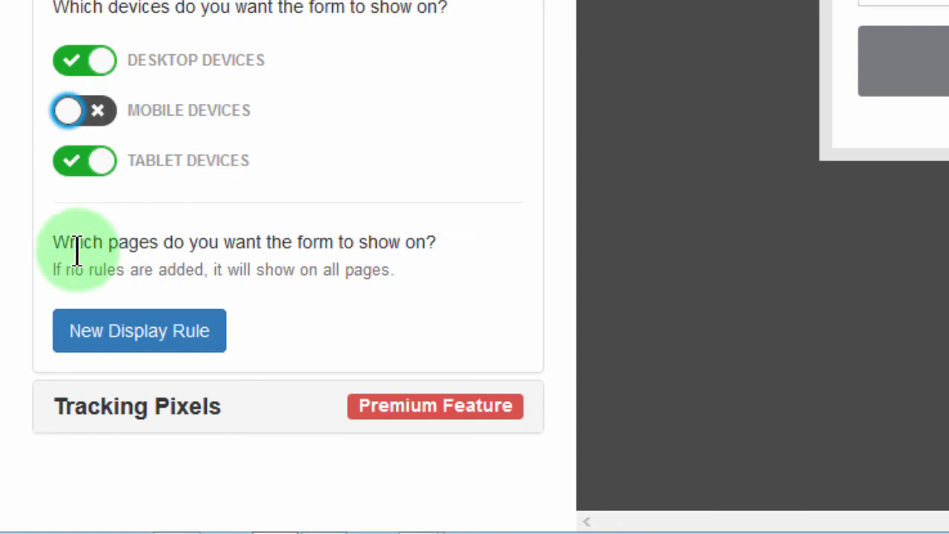
{"action": "mouse_move", "coordinate": [323, 219]}
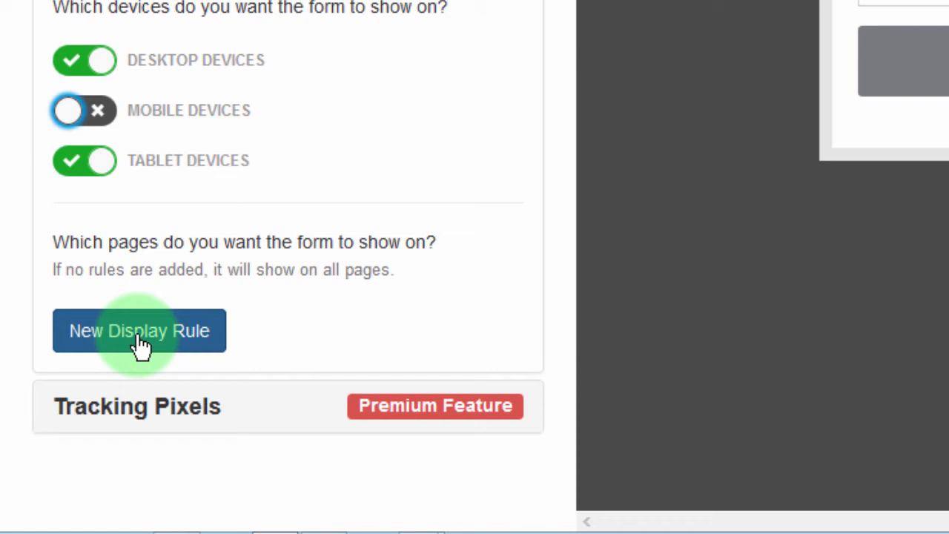
Add a 'Dont show on URLs containing /subscribe' display rule
{"action": "left_click", "coordinate": [139, 329]}
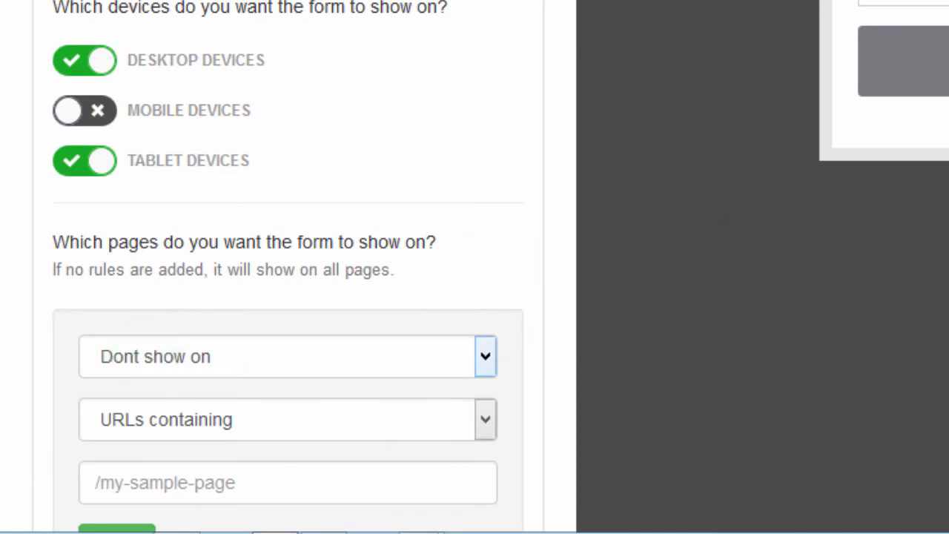
{"action": "scroll", "scroll_direction": "down", "scroll_amount": 3}
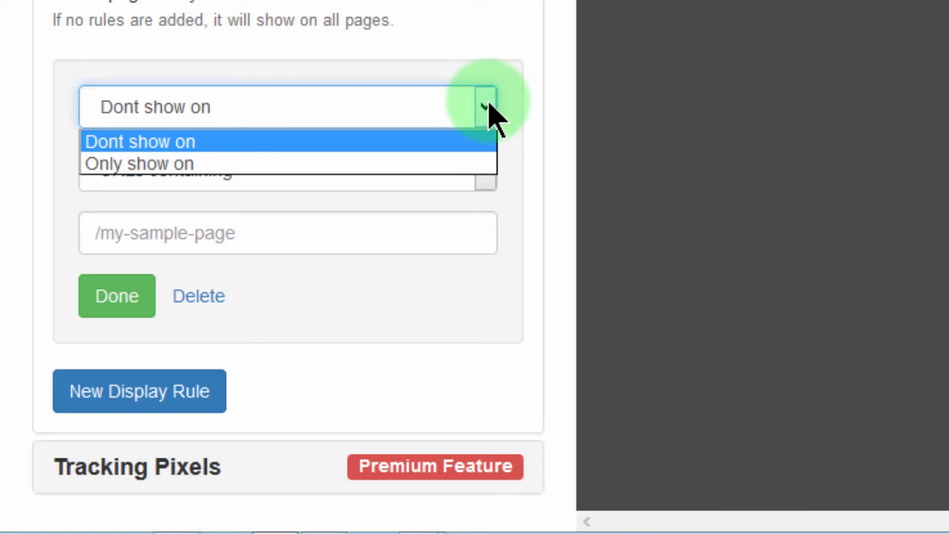
{"action": "left_click", "coordinate": [139, 143]}
{"action": "type", "text": "/"}
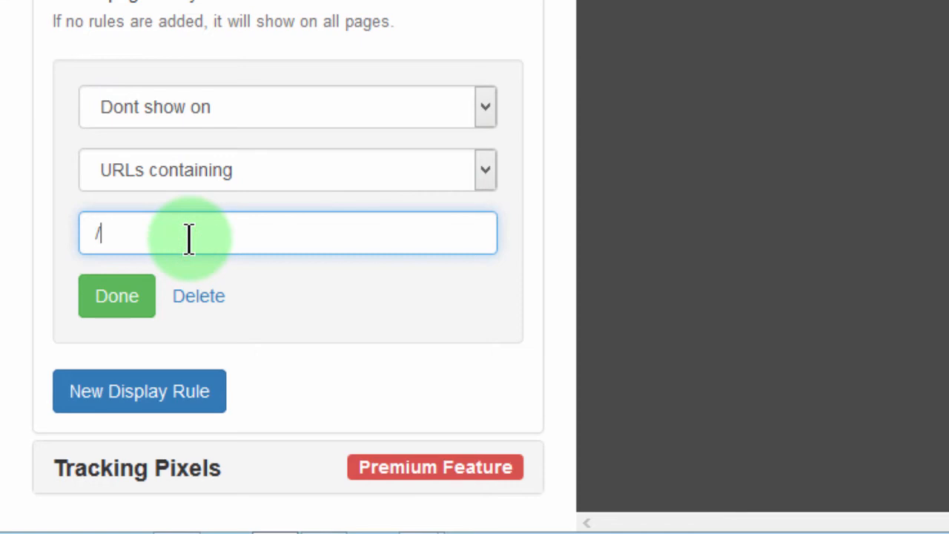
{"action": "type", "text": "subscribe"}
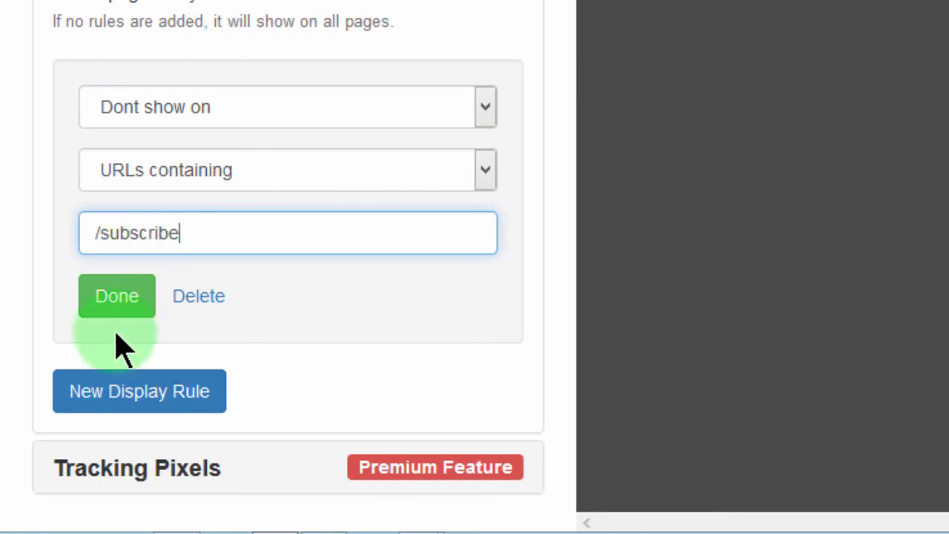
{"action": "left_click", "coordinate": [116, 297]}
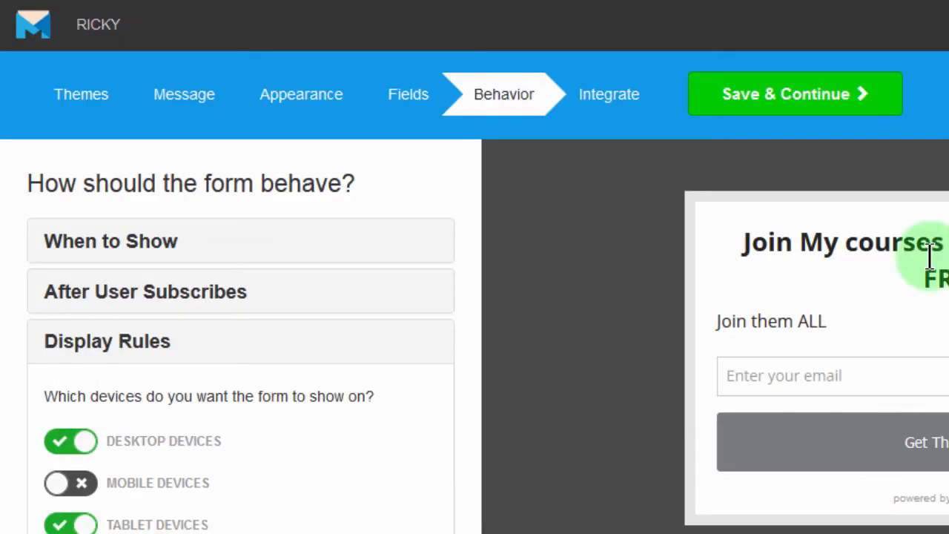
Save behaviour settings and choose Mailchimp as the email service
{"action": "left_click", "coordinate": [795, 93]}
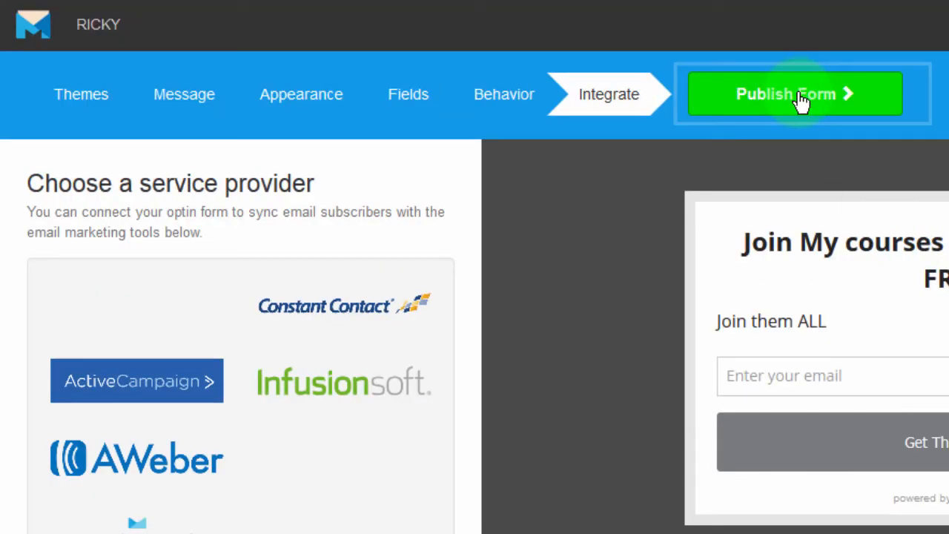
{"action": "left_click", "coordinate": [163, 305]}
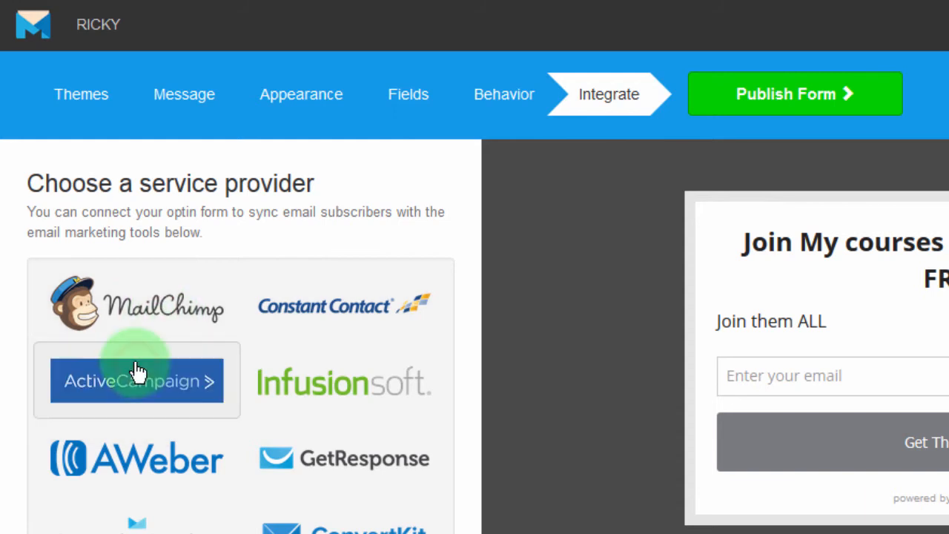
{"action": "left_click", "coordinate": [136, 304]}
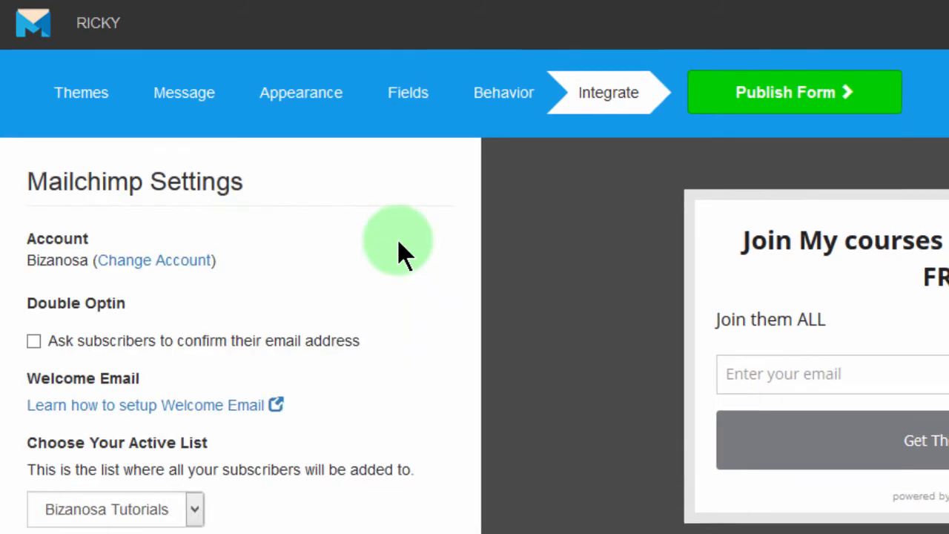
{"action": "scroll", "scroll_direction": "down", "scroll_amount": 3}
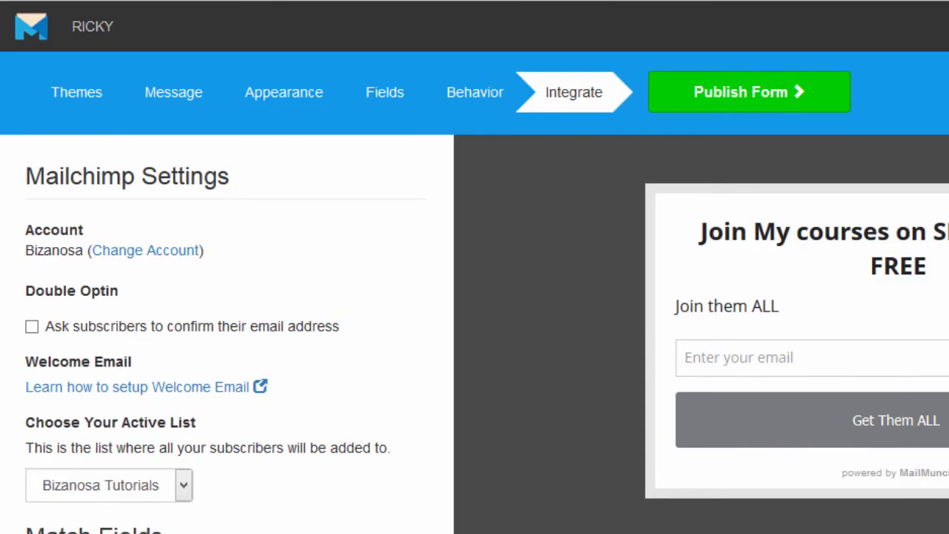
{"action": "mouse_move", "coordinate": [738, 88]}
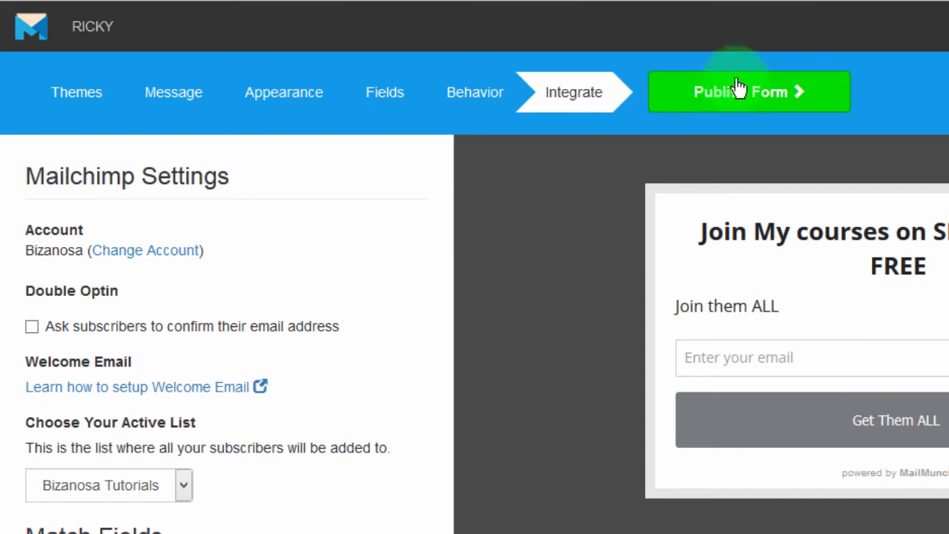
Publish the ScroolBOx form, leaving the Activate Form toggle on
{"action": "left_click", "coordinate": [749, 92]}
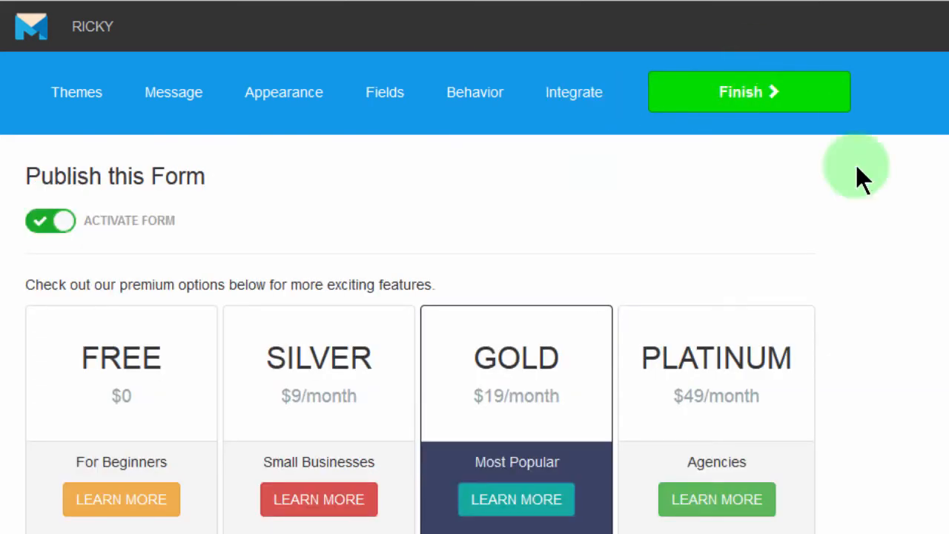
{"action": "mouse_move", "coordinate": [492, 181]}
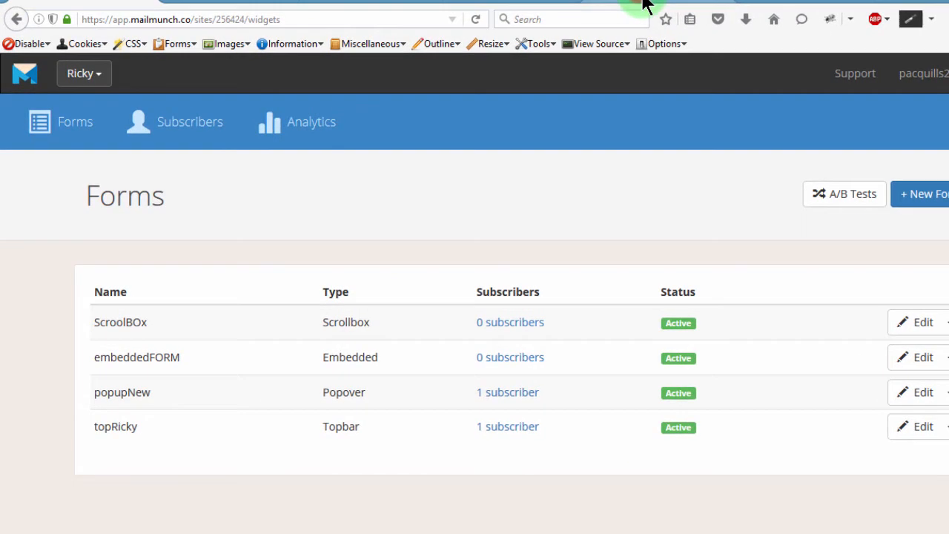
Switch to the browser tab showing the site's /subscribe page
{"action": "left_click", "coordinate": [473, 17]}
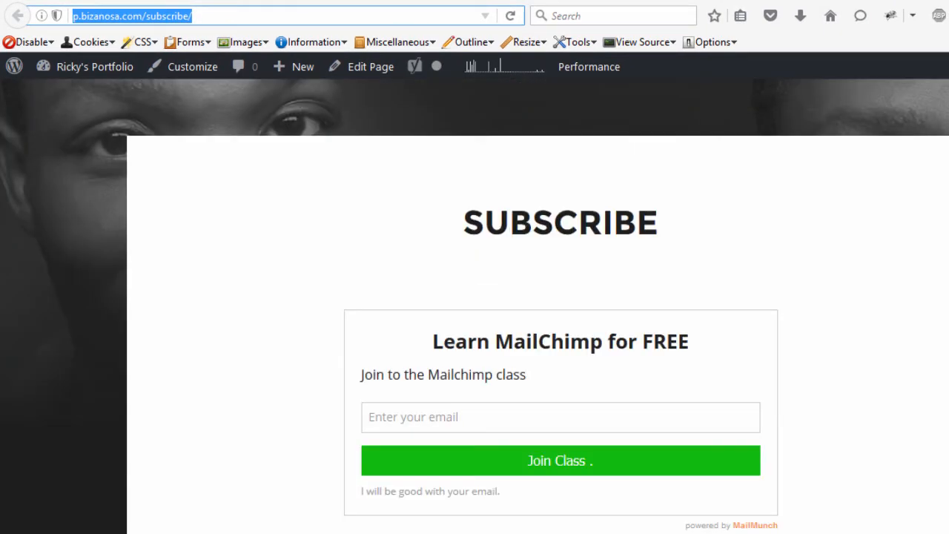
Navigate to the site's Service page from the SERVICE menu link
{"action": "scroll", "scroll_direction": "down", "scroll_amount": 3}
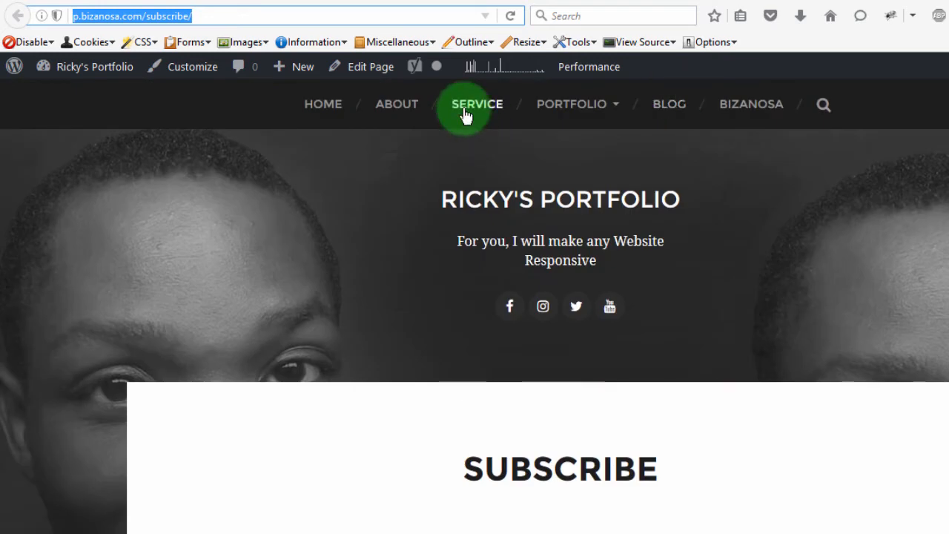
{"action": "right_click", "coordinate": [476, 104]}
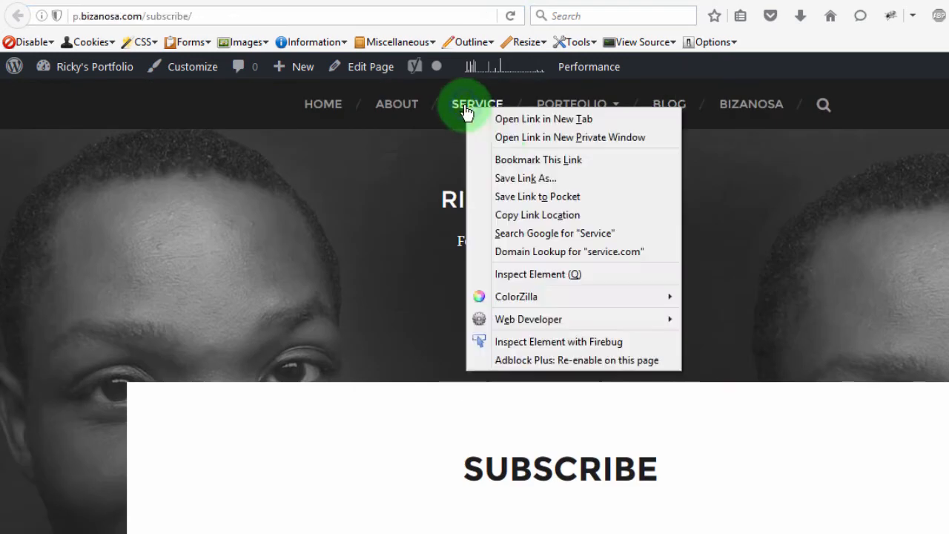
{"action": "left_click", "coordinate": [477, 104]}
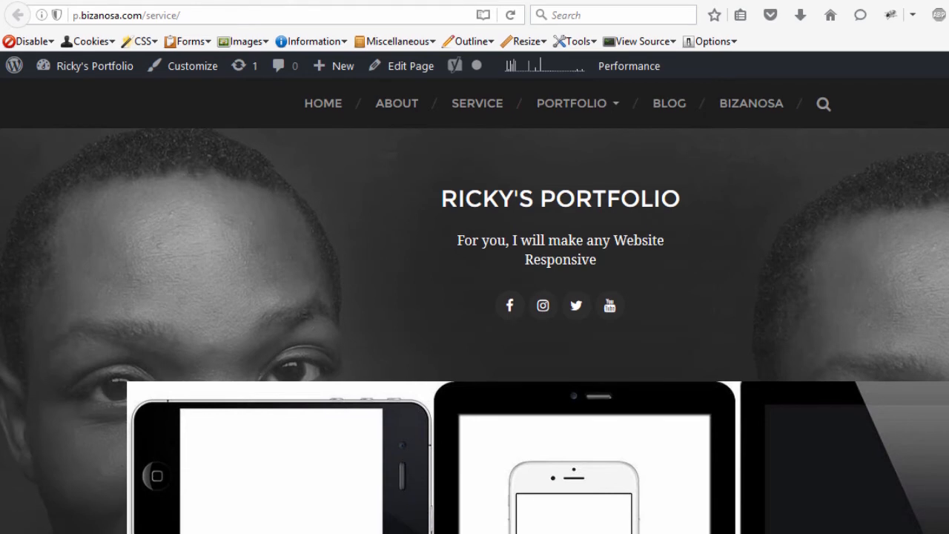
Read down the Service page until the scrollbox course signup form slides in
{"action": "scroll", "scroll_direction": "down", "scroll_amount": 3}
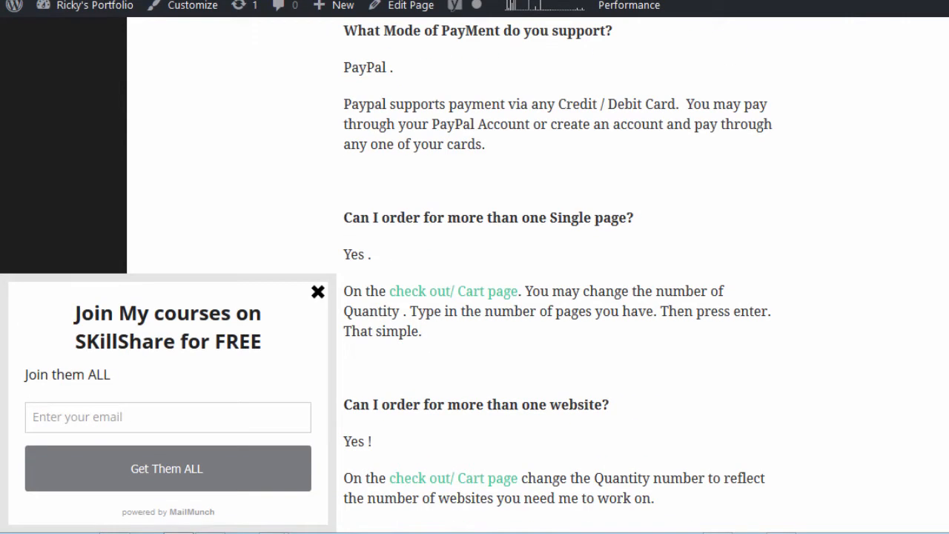
{"action": "scroll", "scroll_direction": "down", "scroll_amount": 3}
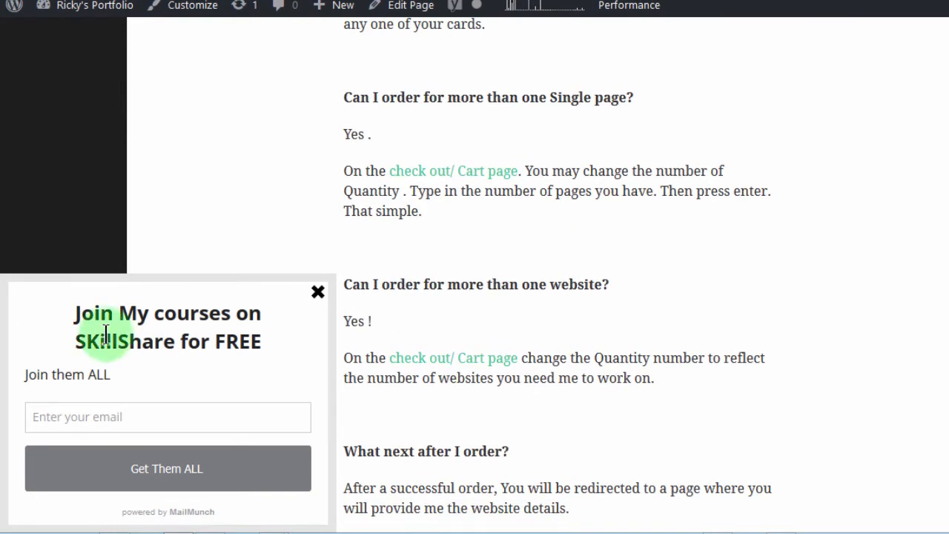
{"action": "mouse_move", "coordinate": [622, 319]}
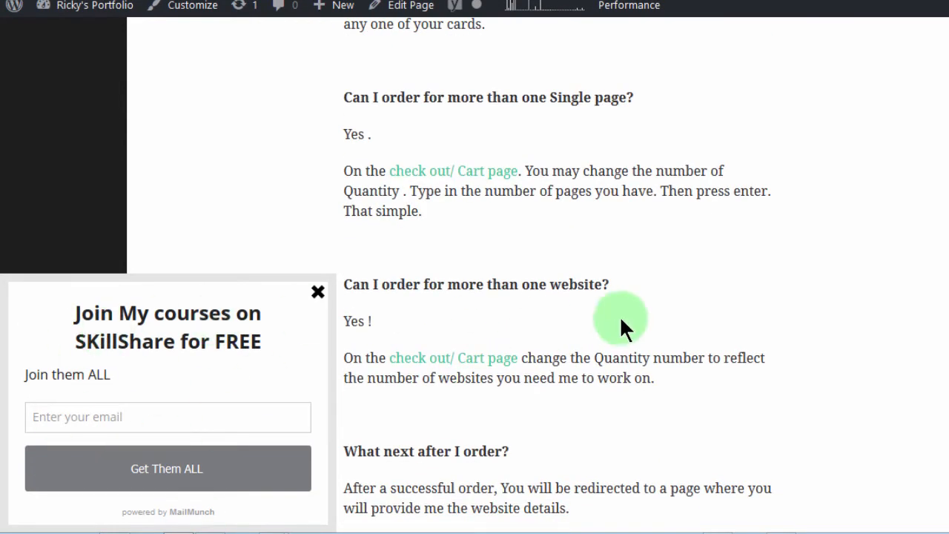
{"action": "mouse_move", "coordinate": [773, 388]}
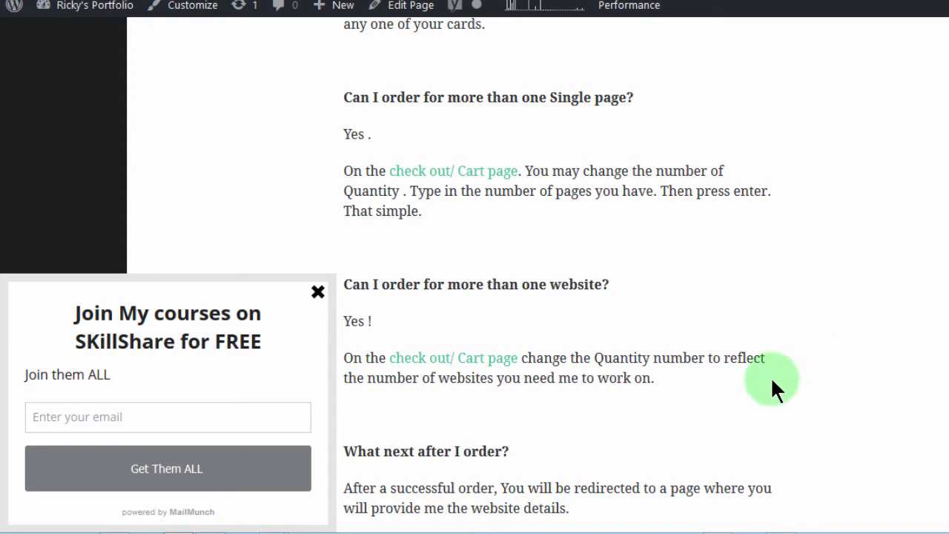
{"action": "mouse_move", "coordinate": [833, 243]}
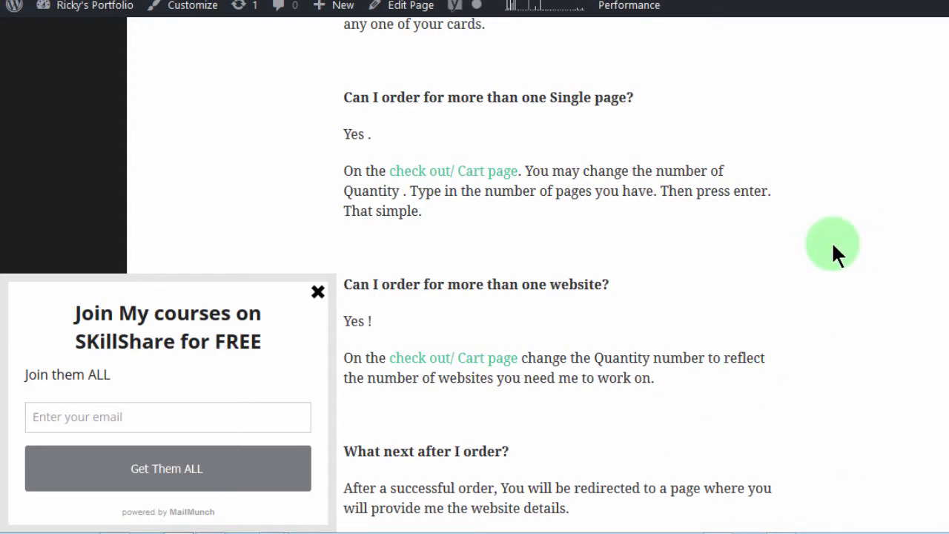
{"action": "mouse_move", "coordinate": [110, 332]}
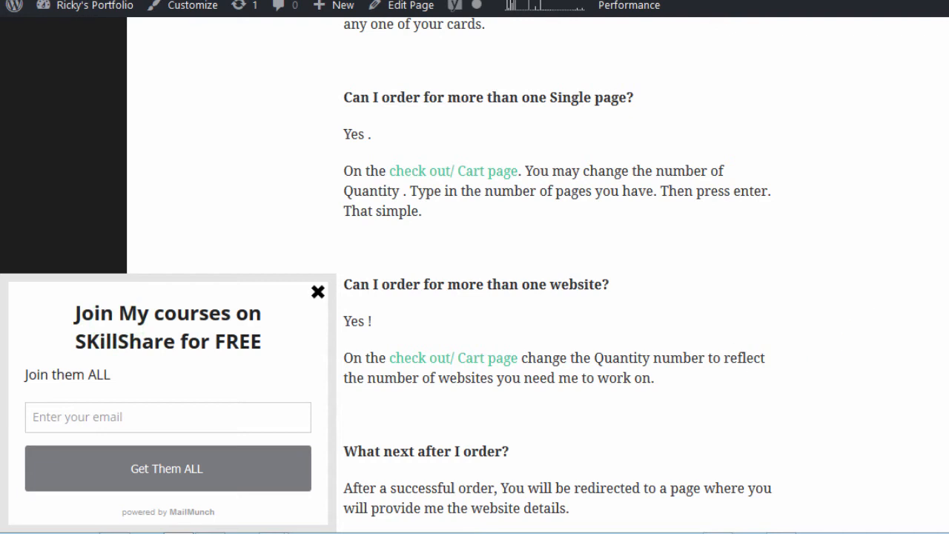
{"action": "scroll", "scroll_direction": "down", "scroll_amount": 3}
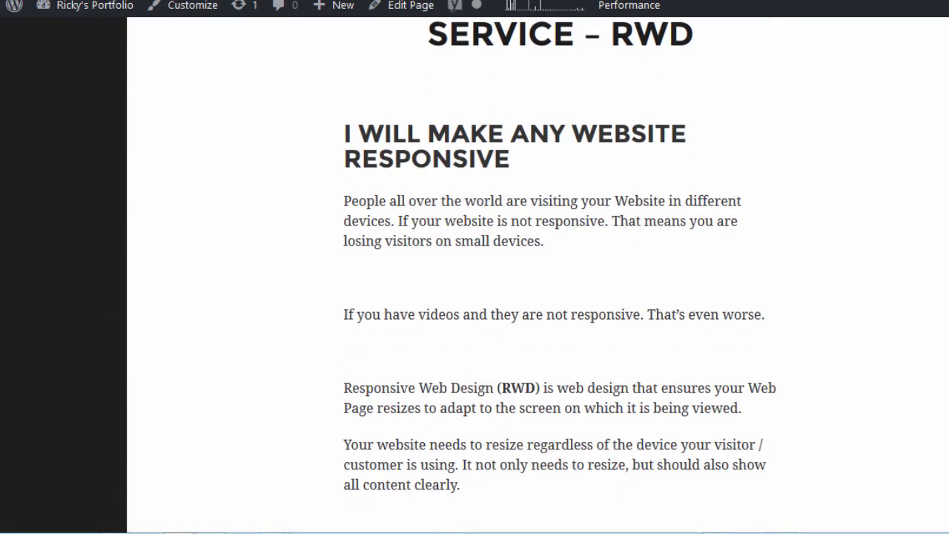
{"action": "scroll", "scroll_direction": "down", "scroll_amount": 3}
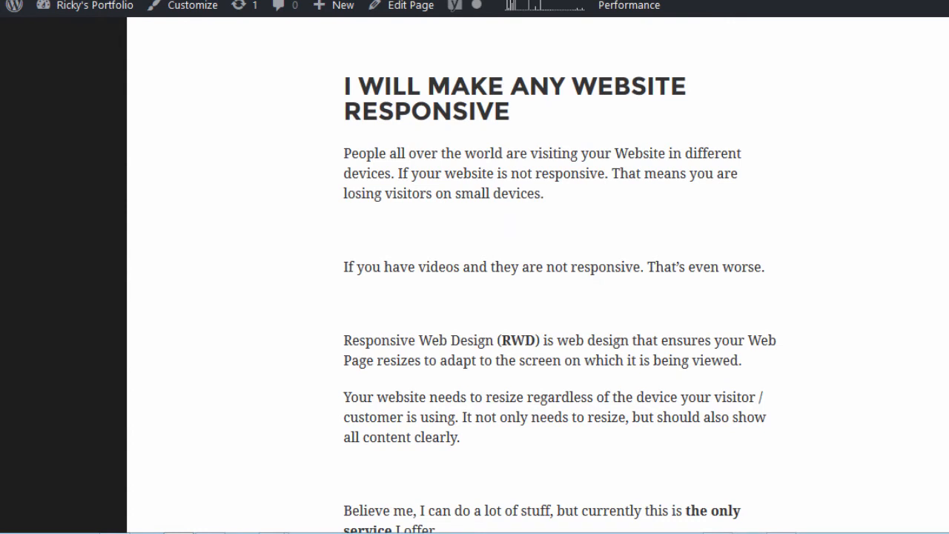
{"action": "scroll", "scroll_direction": "down", "scroll_amount": 3}
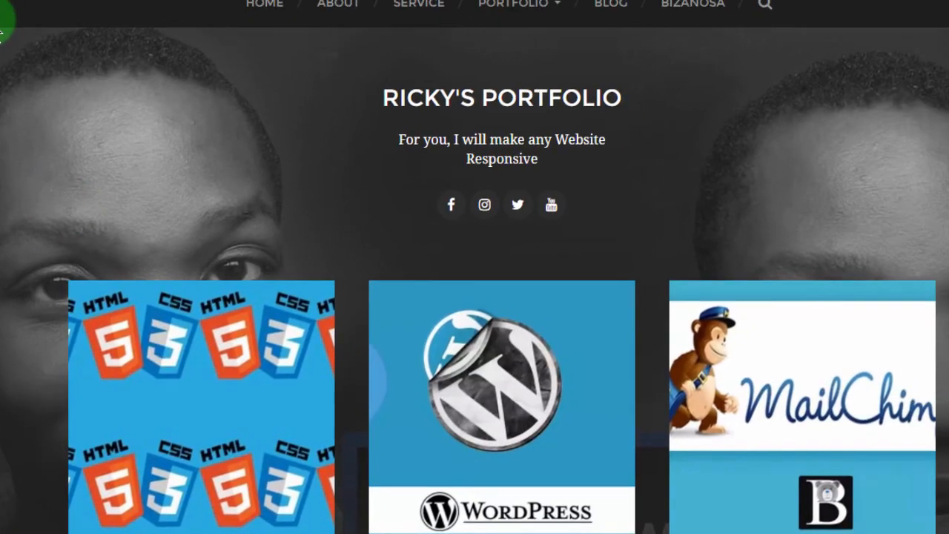
Start a new incognito window and head to the portfolio site from the address suggestions
{"action": "left_click", "coordinate": [934, 37]}
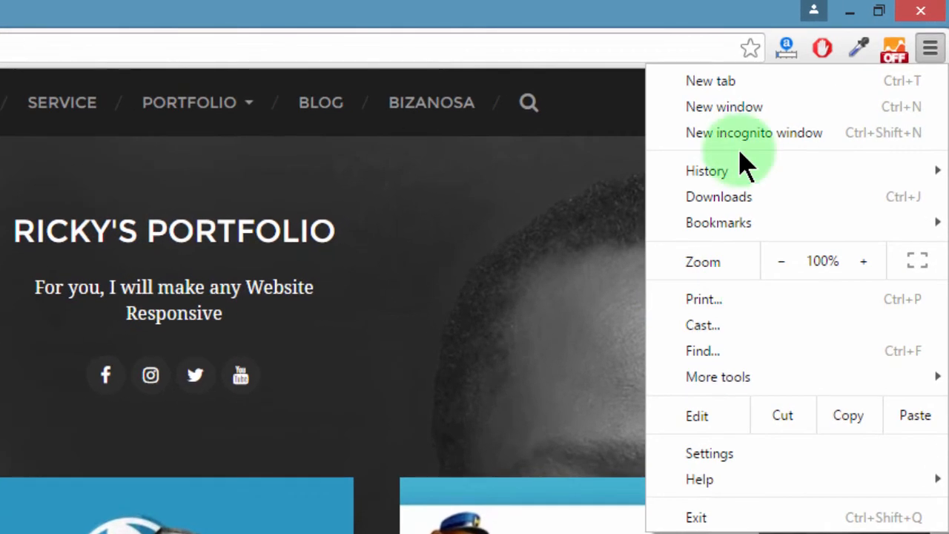
{"action": "left_click", "coordinate": [753, 132]}
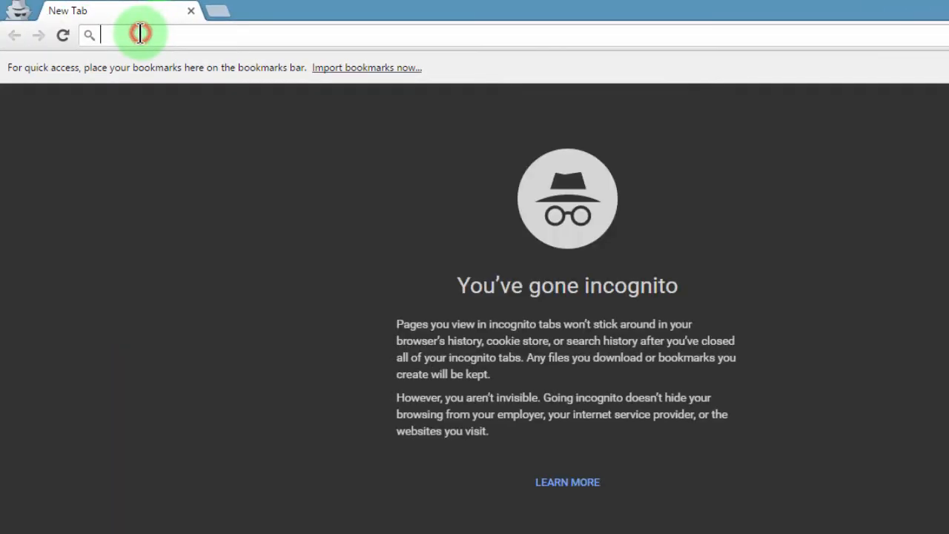
{"action": "type", "text": "p"}
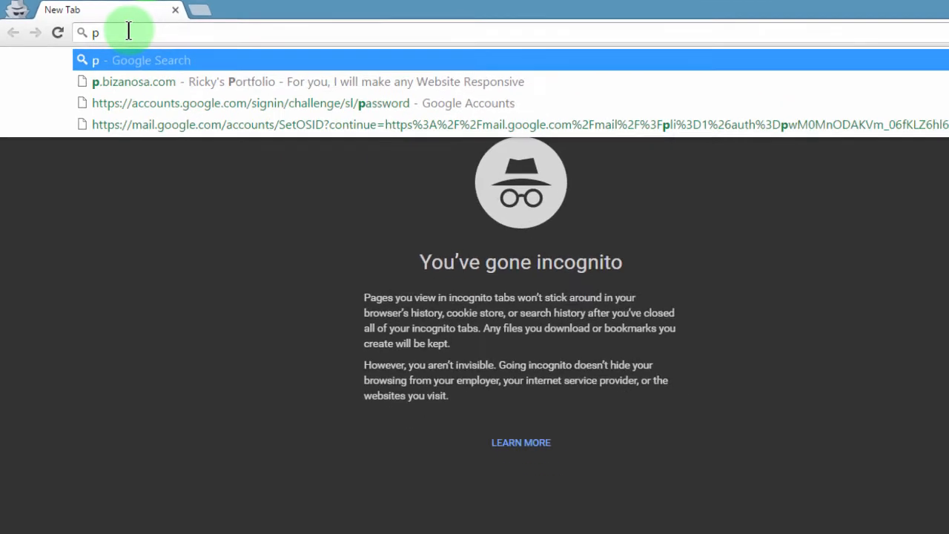
{"action": "left_click", "coordinate": [134, 82]}
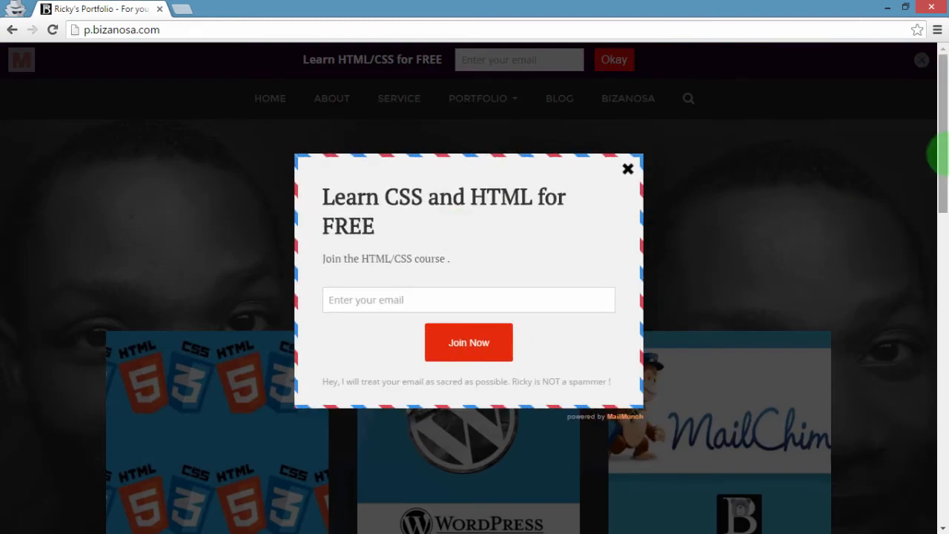
Scroll down the homepage and dismiss the large sign-up popover
{"action": "scroll", "scroll_direction": "down", "scroll_amount": 3}
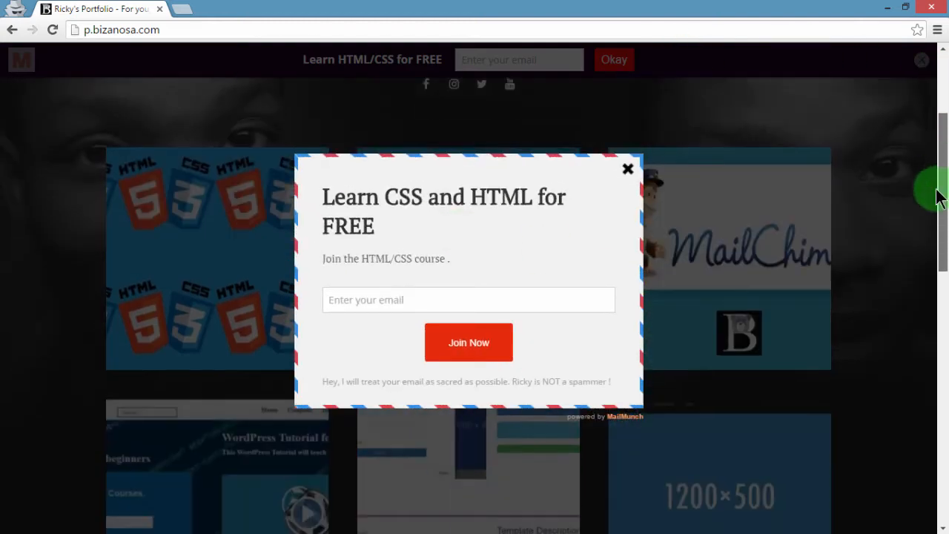
{"action": "scroll", "scroll_direction": "down", "scroll_amount": 3}
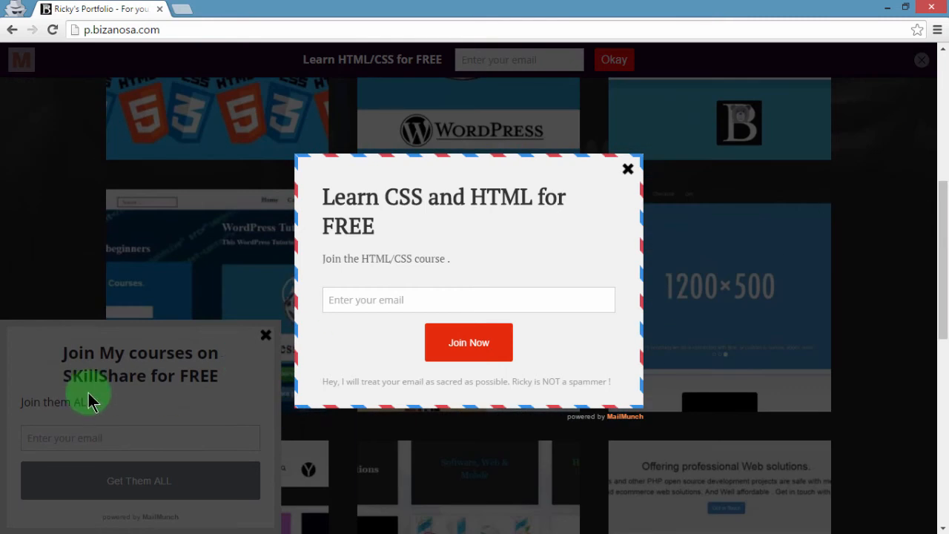
{"action": "left_click", "coordinate": [629, 169]}
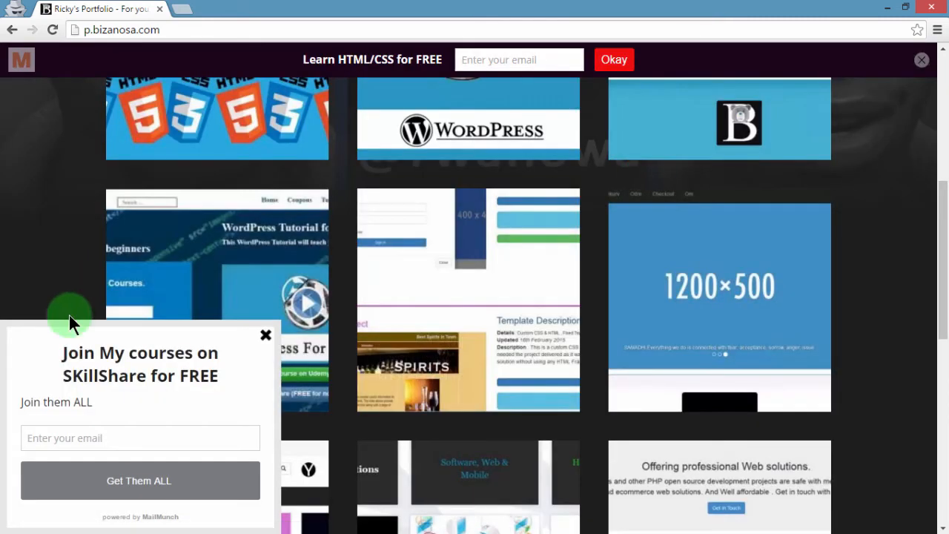
{"action": "mouse_move", "coordinate": [697, 278]}
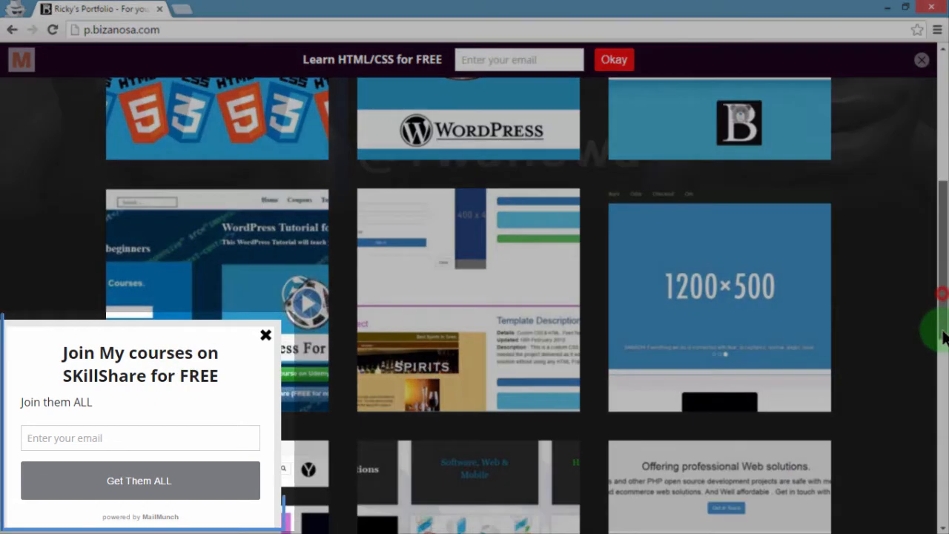
Keep scrolling until the SkillShare scrollbox appears and try its email field
{"action": "scroll", "scroll_direction": "down", "scroll_amount": 3}
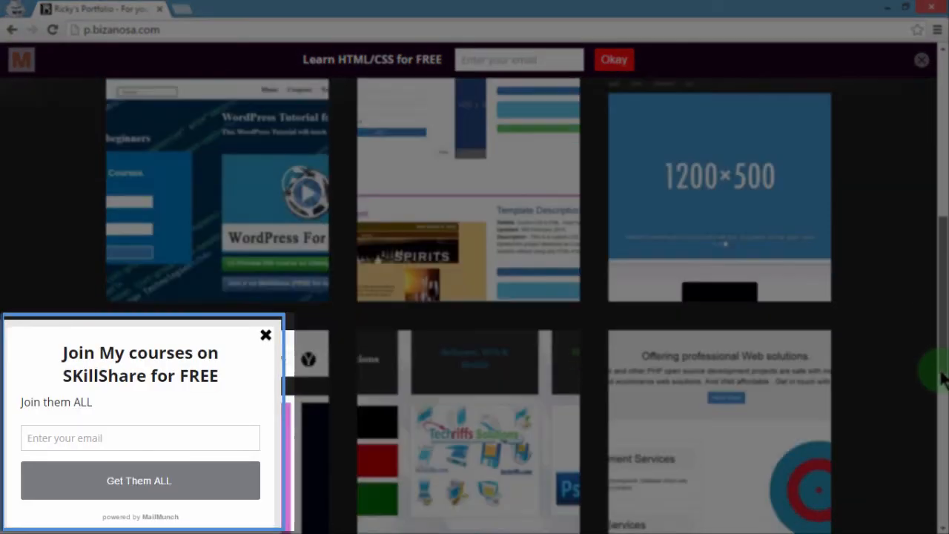
{"action": "scroll", "scroll_direction": "down", "scroll_amount": 3}
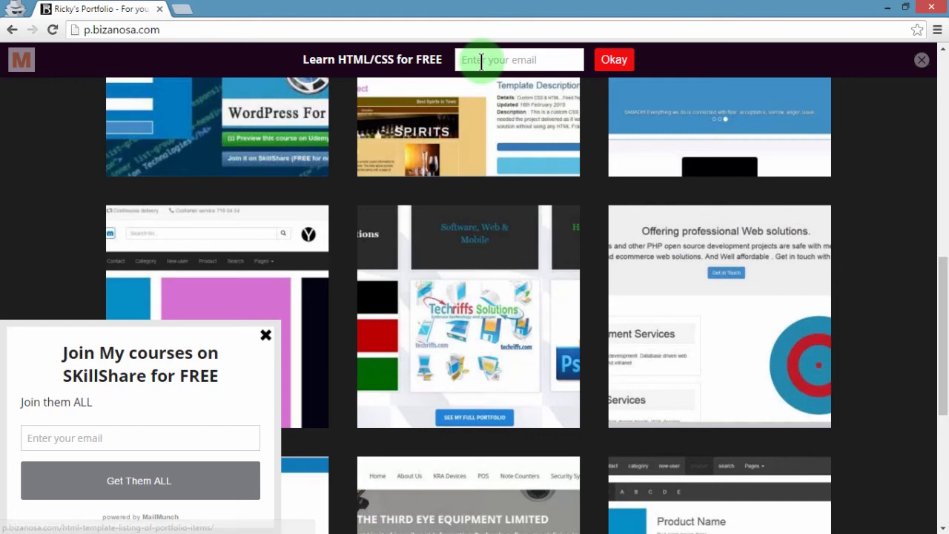
{"action": "mouse_move", "coordinate": [251, 395]}
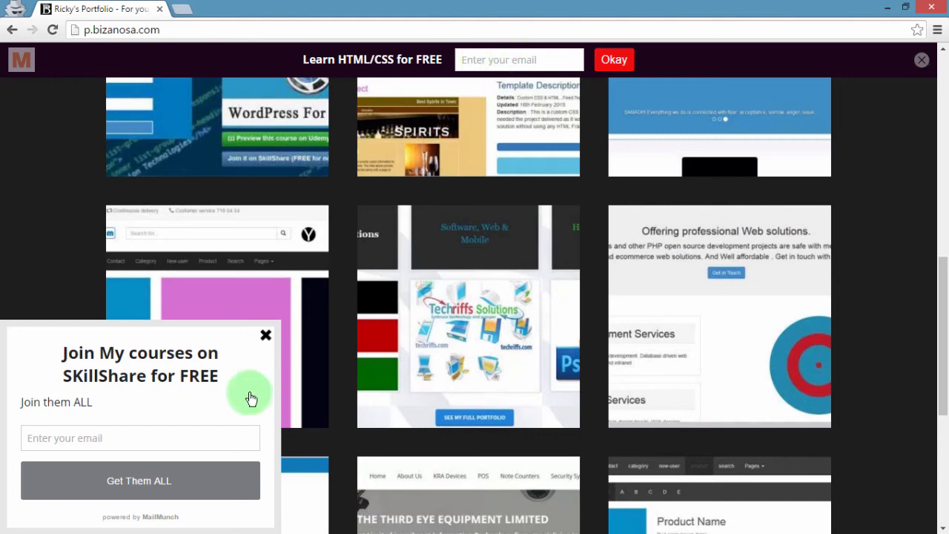
{"action": "mouse_move", "coordinate": [111, 404]}
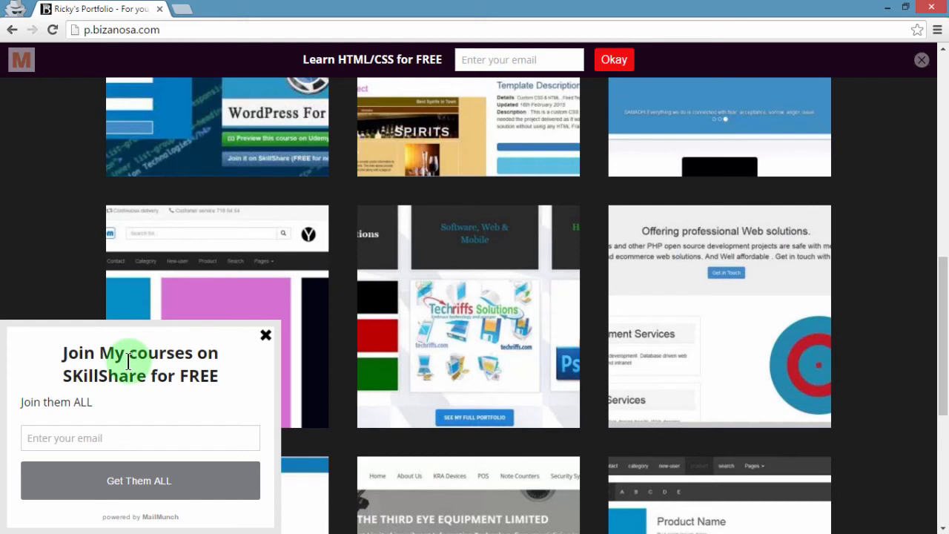
{"action": "mouse_move", "coordinate": [116, 466]}
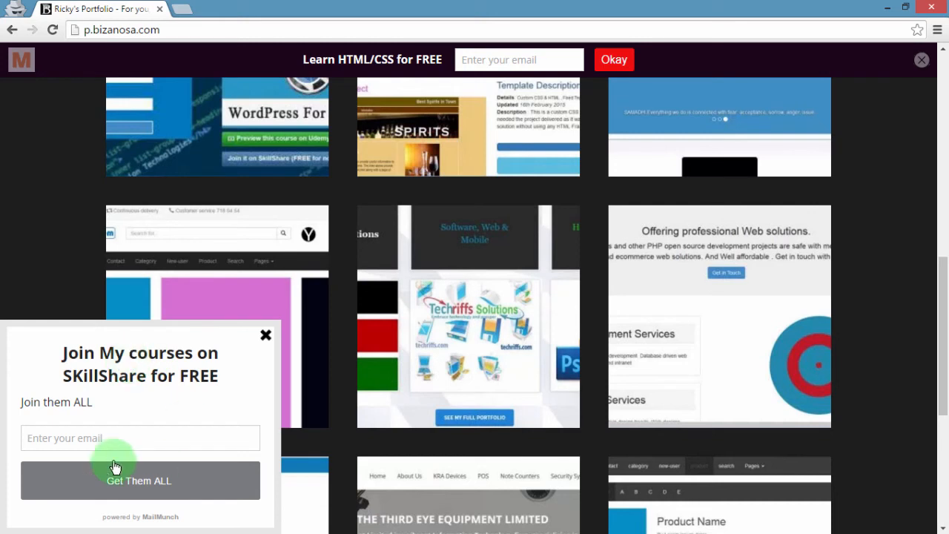
{"action": "left_click", "coordinate": [139, 438]}
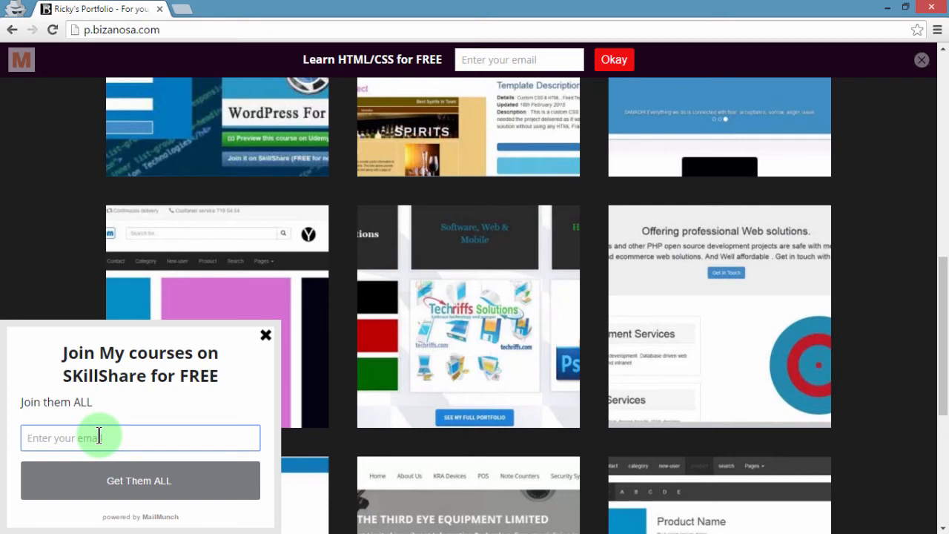
{"action": "mouse_move", "coordinate": [497, 176]}
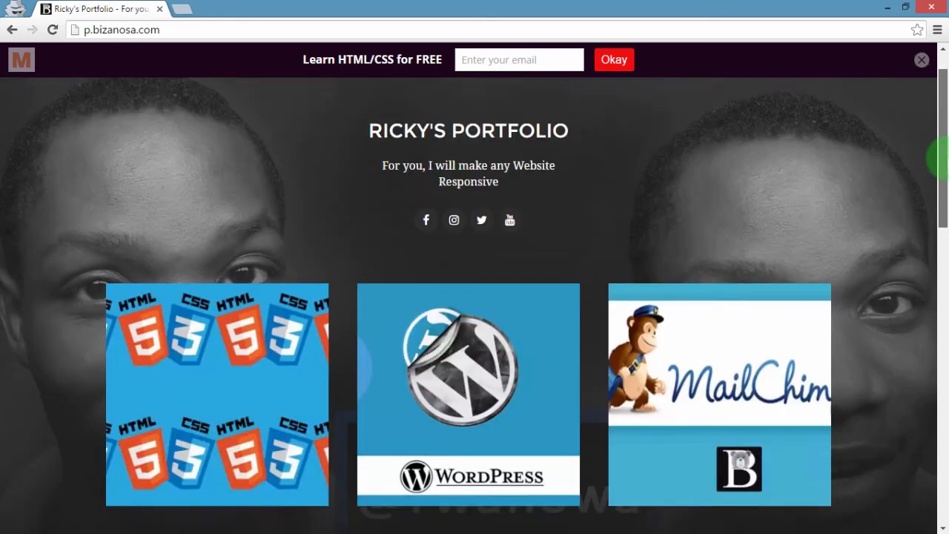
Go to the site's /subscribe page by appending /subscribe to the URL
{"action": "scroll", "scroll_direction": "down", "scroll_amount": 3}
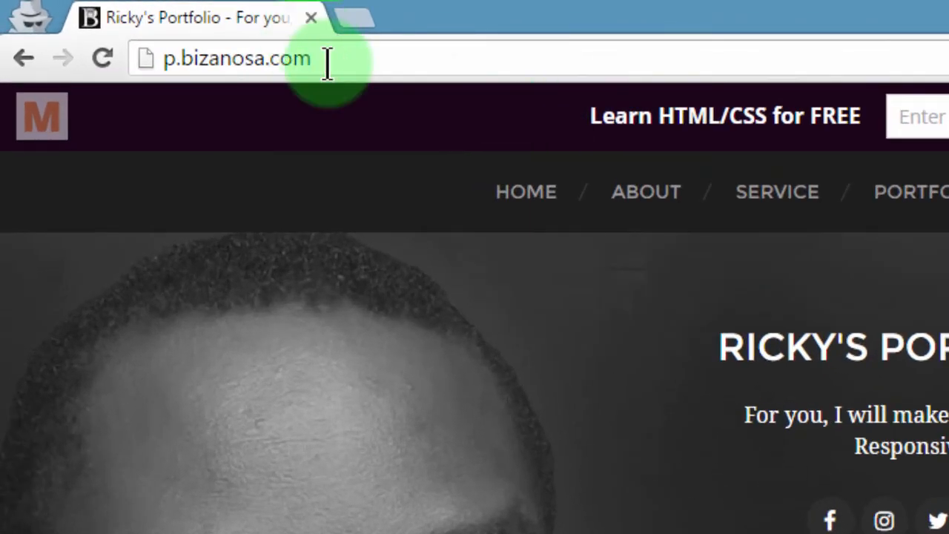
{"action": "left_click", "coordinate": [319, 60]}
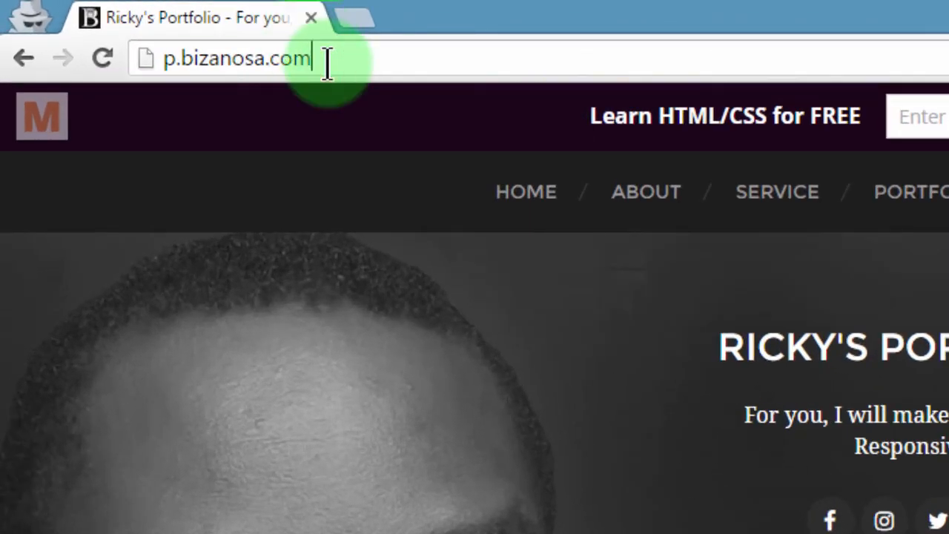
{"action": "type", "text": "/subscr"}
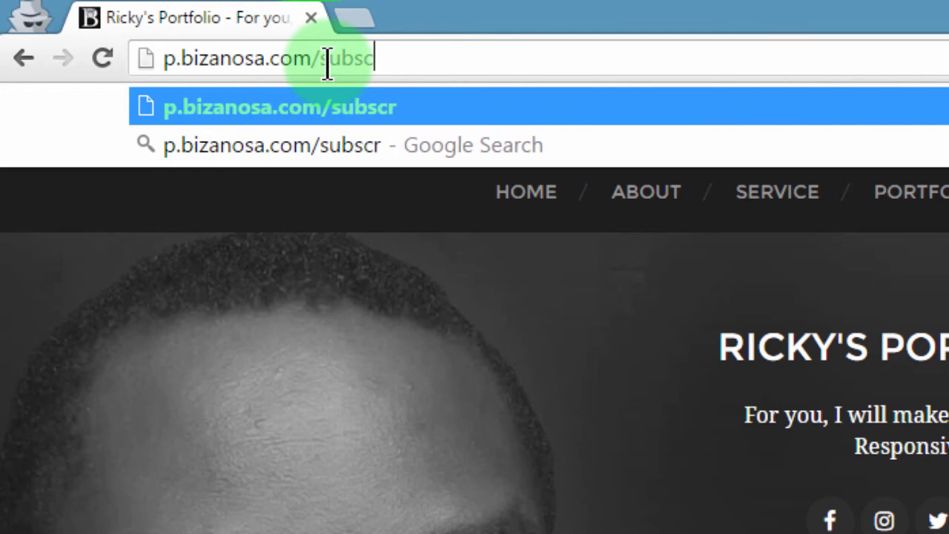
{"action": "type", "text": "ibe/"}
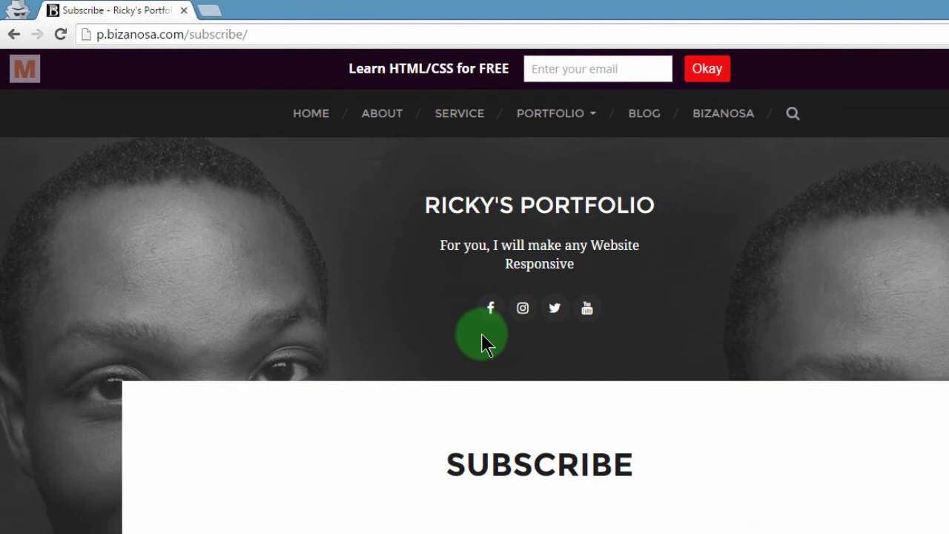
{"action": "mouse_move", "coordinate": [461, 60]}
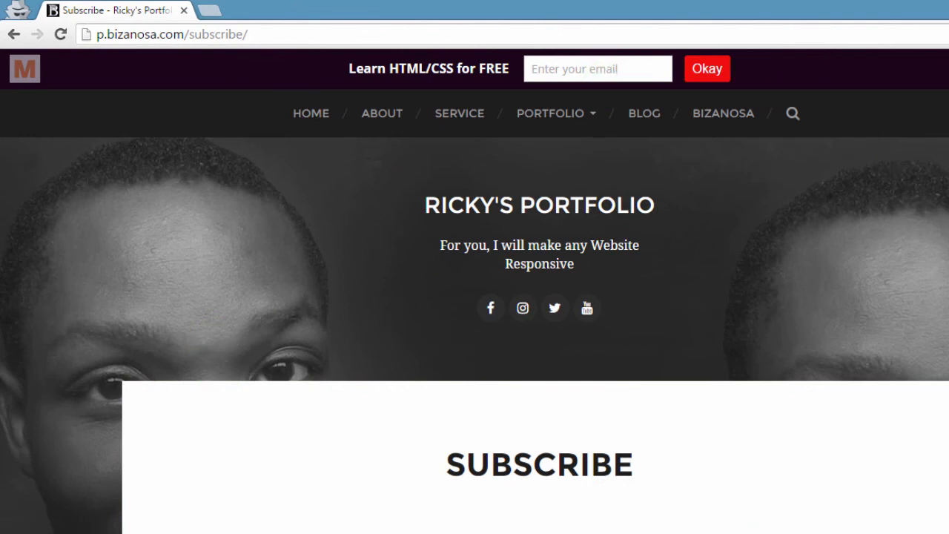
Scroll through the Subscribe page to confirm no scrollbox form appears
{"action": "scroll", "scroll_direction": "down", "scroll_amount": 3}
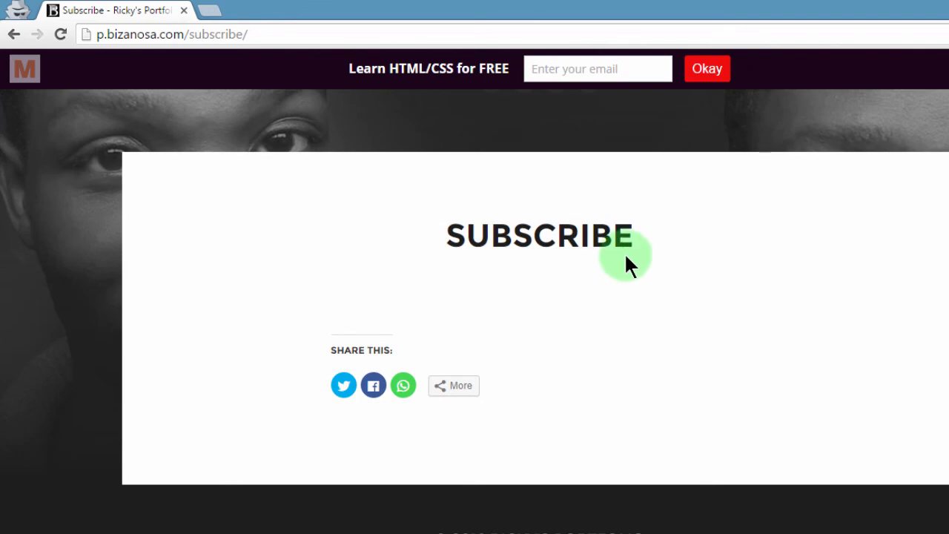
{"action": "scroll", "scroll_direction": "up", "scroll_amount": 3}
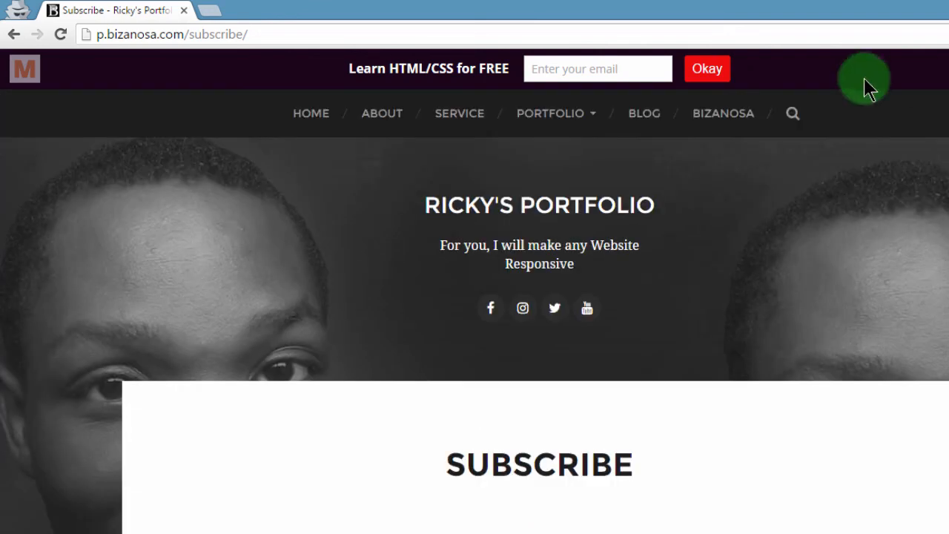
{"action": "scroll", "scroll_direction": "down", "scroll_amount": 3}
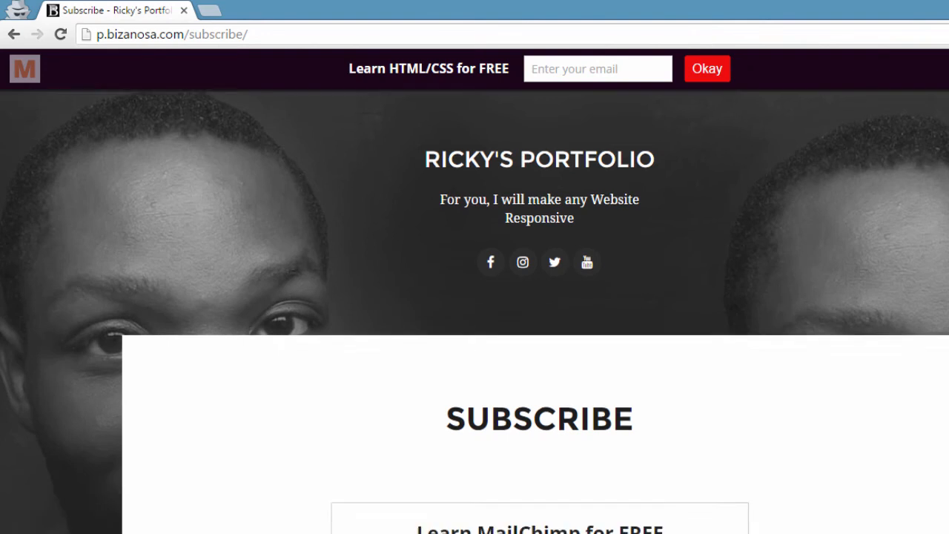
{"action": "scroll", "scroll_direction": "down", "scroll_amount": 3}
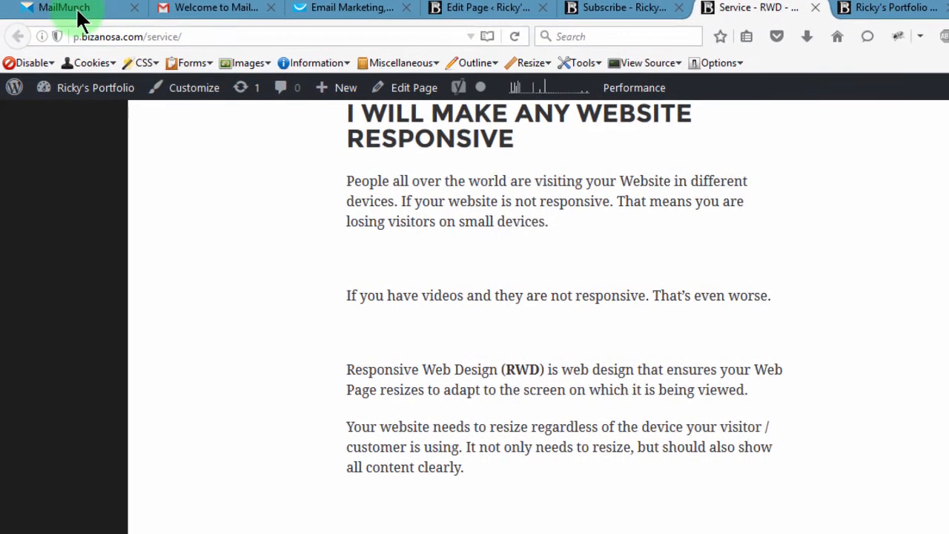
Deactivate the Scrollbox form from its Edit dropdown in the MailMunch forms list
{"action": "left_click", "coordinate": [62, 7]}
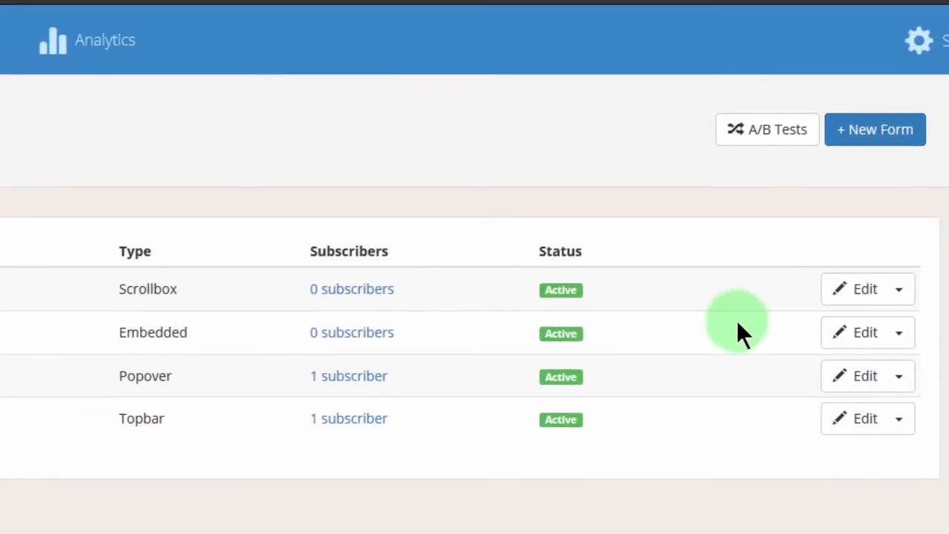
{"action": "left_click", "coordinate": [899, 332]}
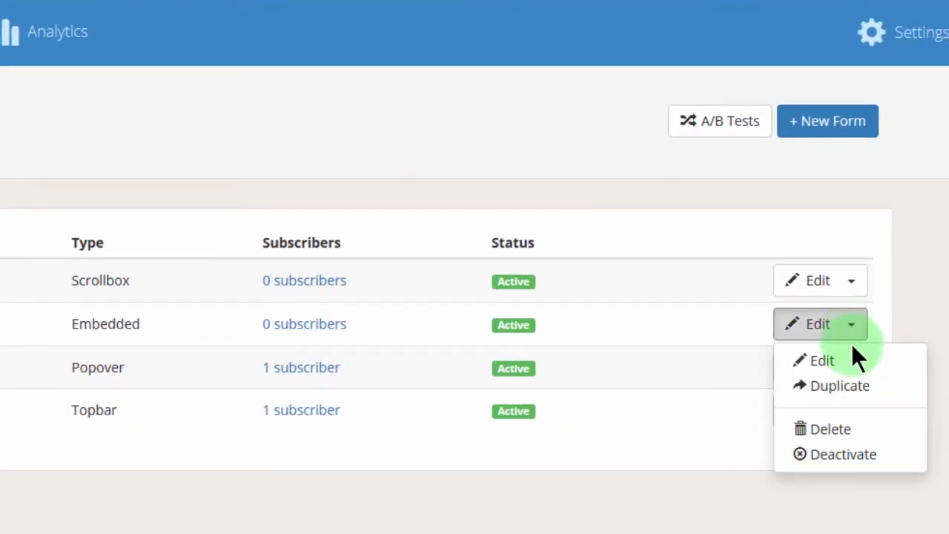
{"action": "mouse_move", "coordinate": [852, 454]}
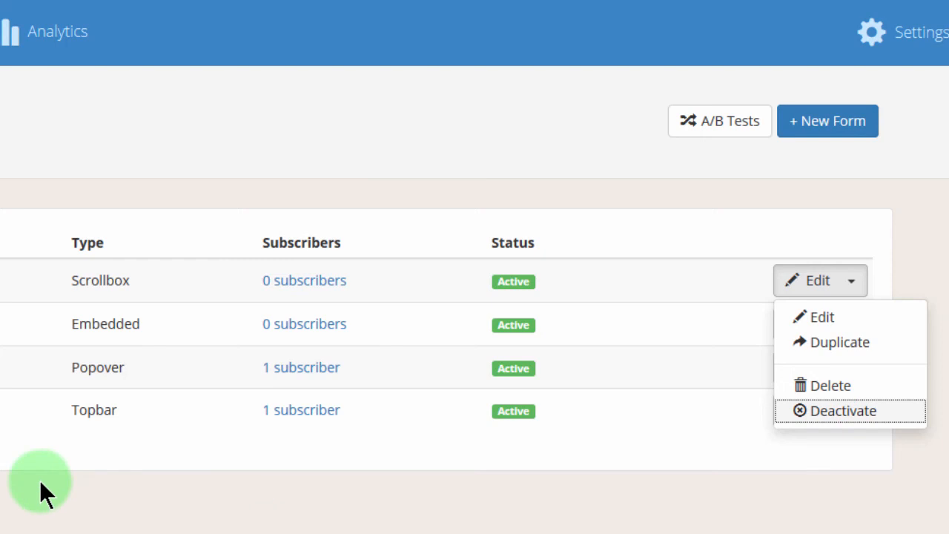
{"action": "left_click", "coordinate": [842, 409]}
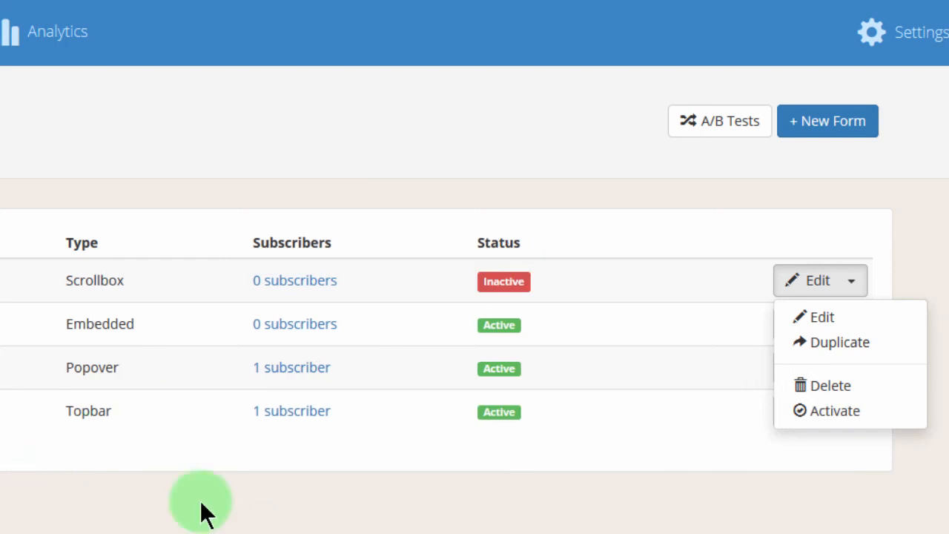
{"action": "mouse_move", "coordinate": [52, 522]}
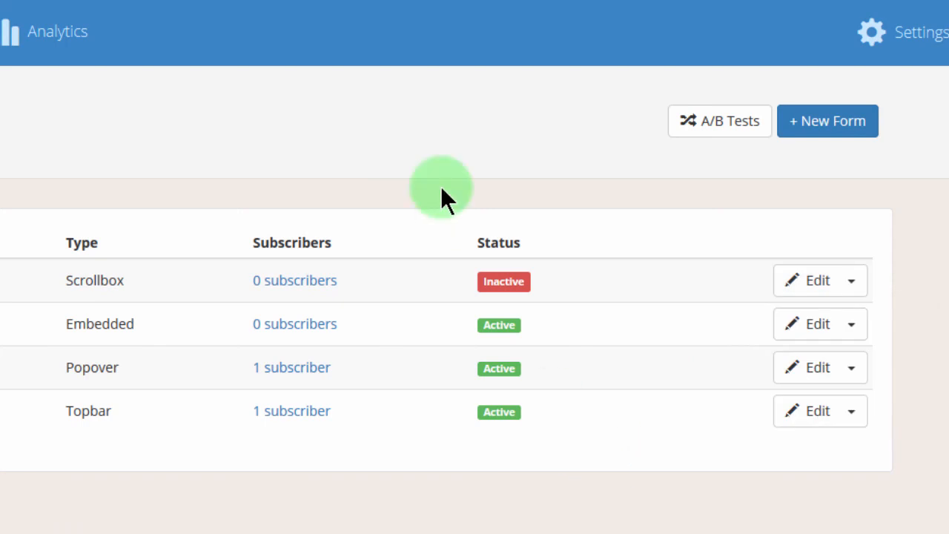
{"action": "mouse_move", "coordinate": [353, 178]}
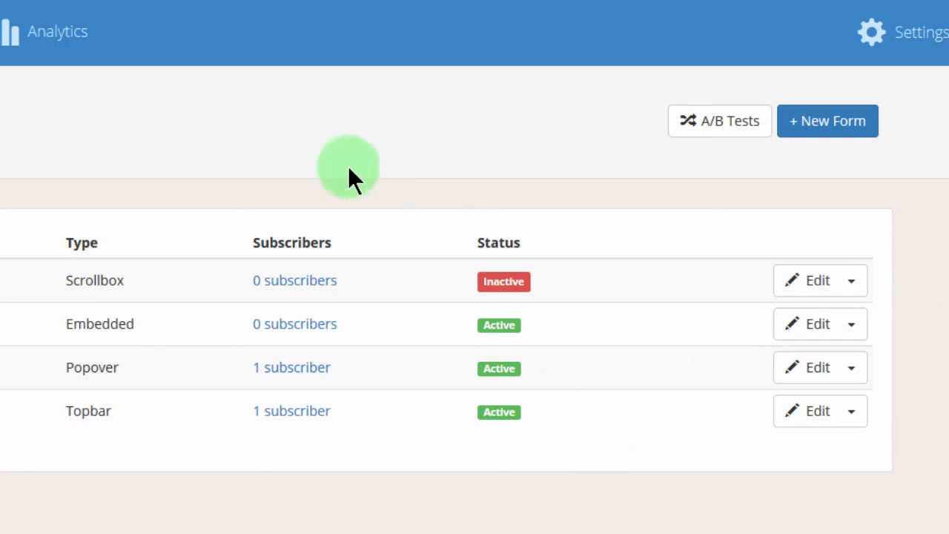